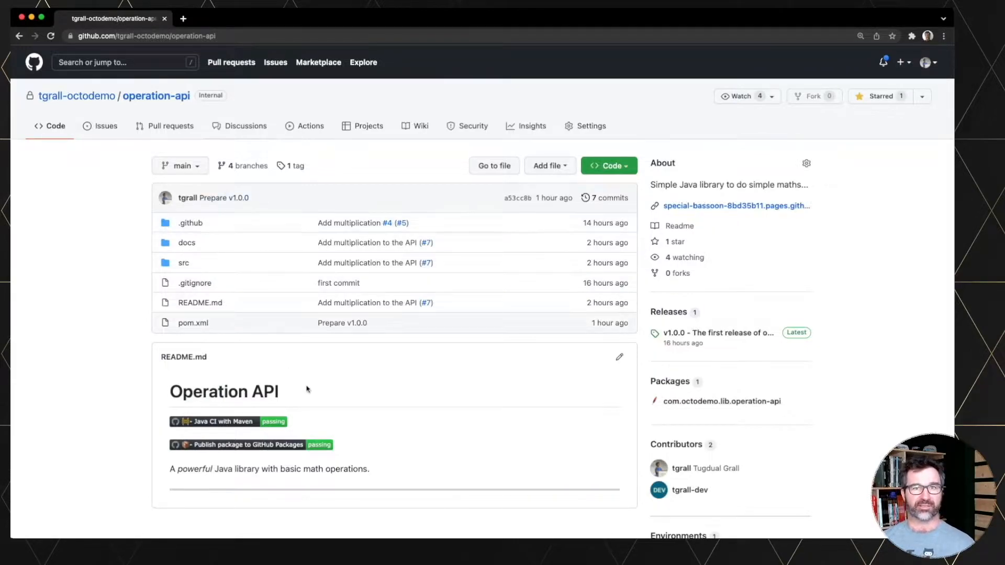
pyautogui.moveTo(721, 401)
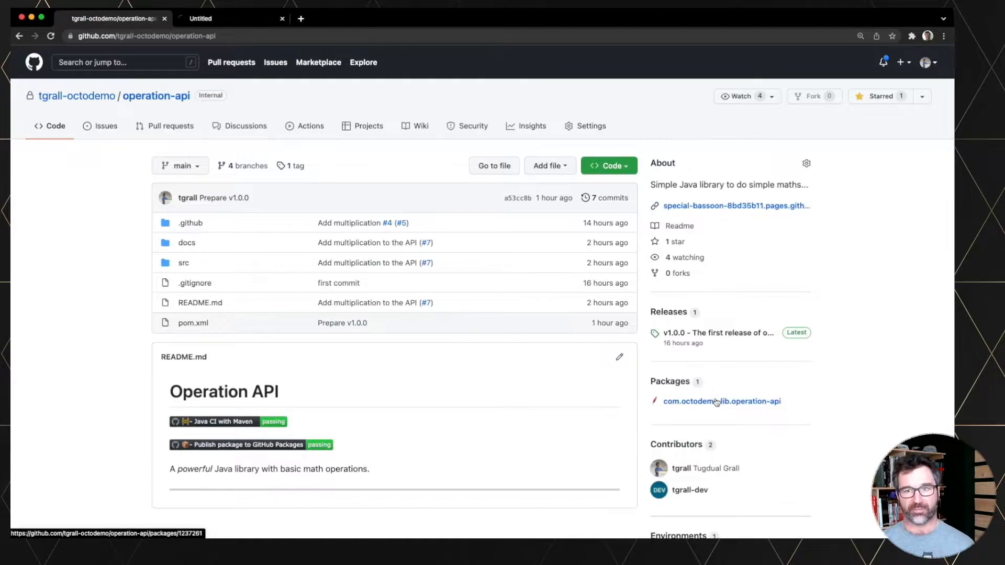
# Step: View the operation-api package details, then the published Pages documentation site, returning to the repository
pyautogui.click(722, 401)
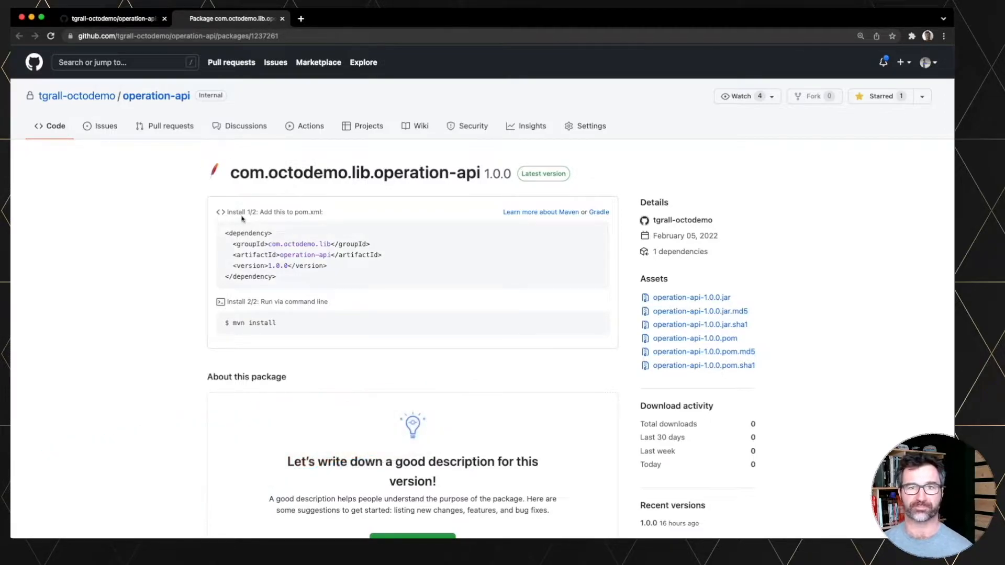
pyautogui.moveTo(249, 327)
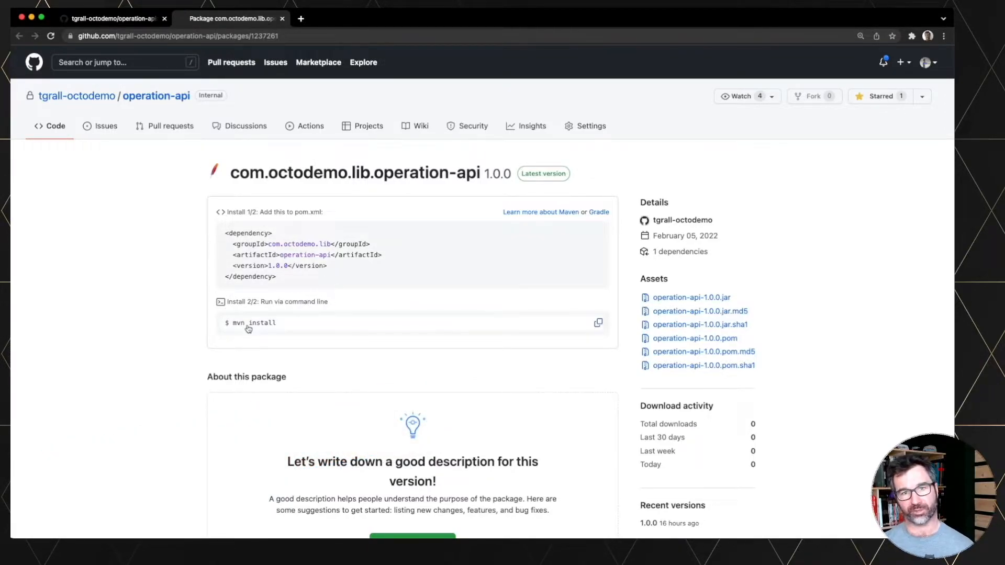
pyautogui.click(282, 18)
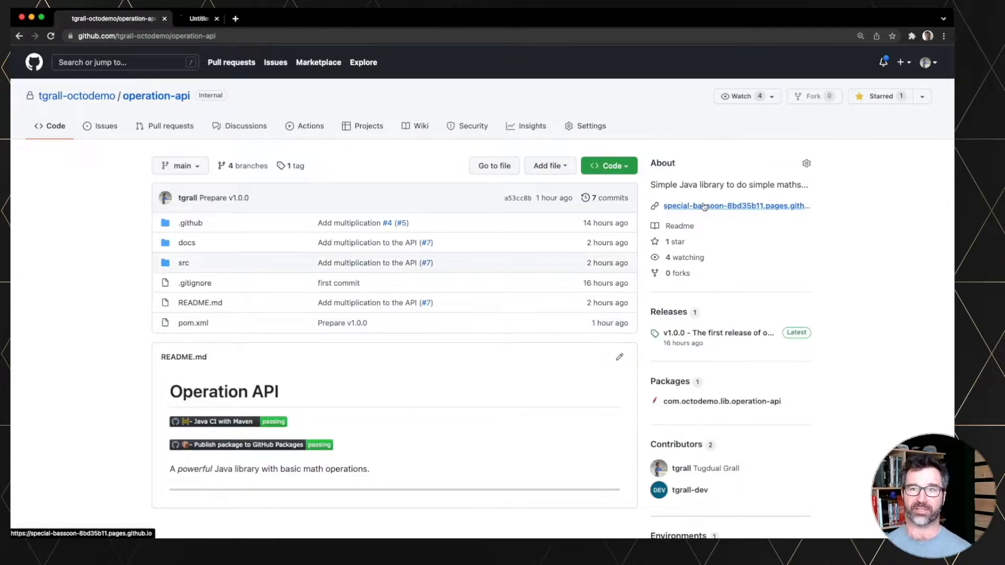
pyautogui.click(736, 206)
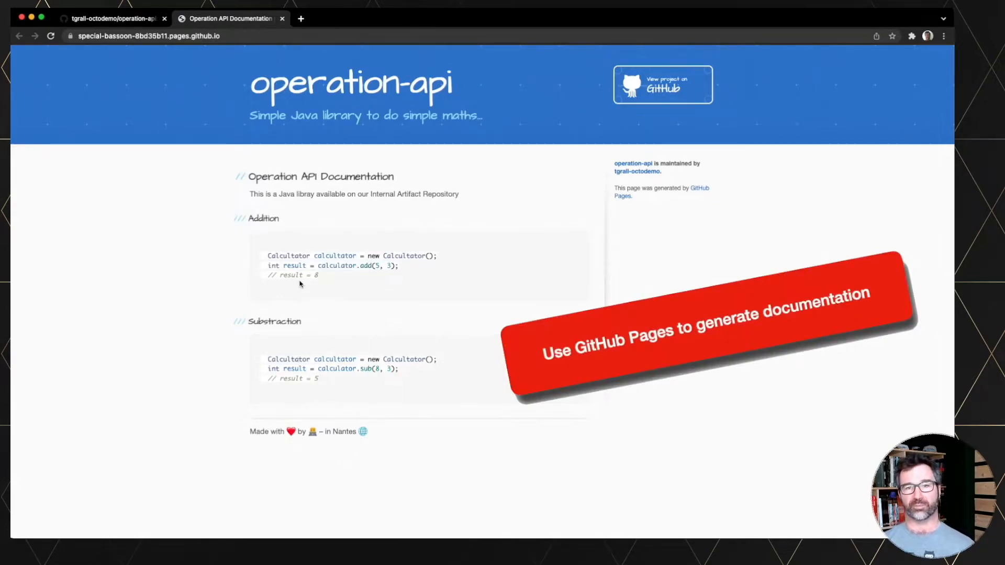
pyautogui.click(112, 18)
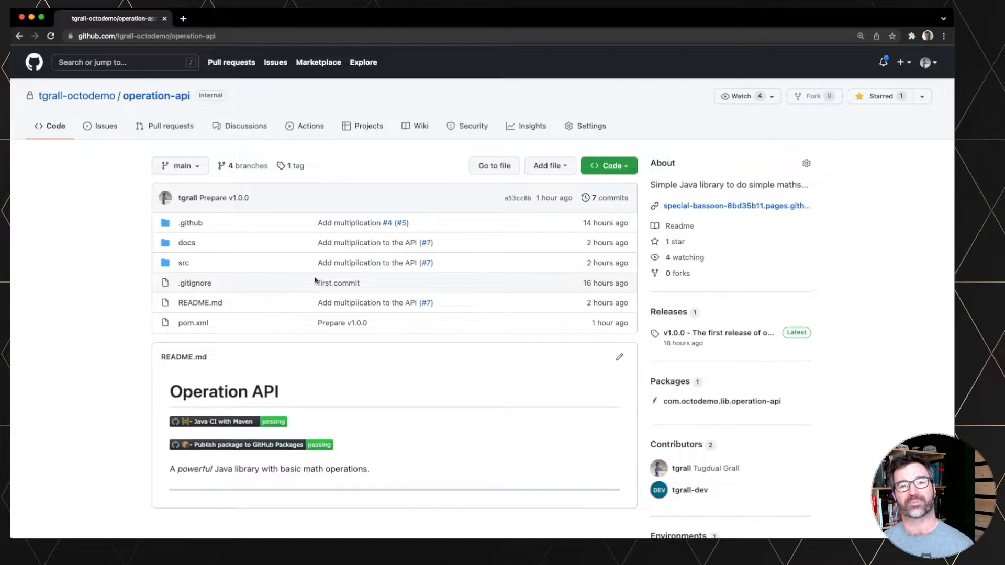
pyautogui.moveTo(713, 332)
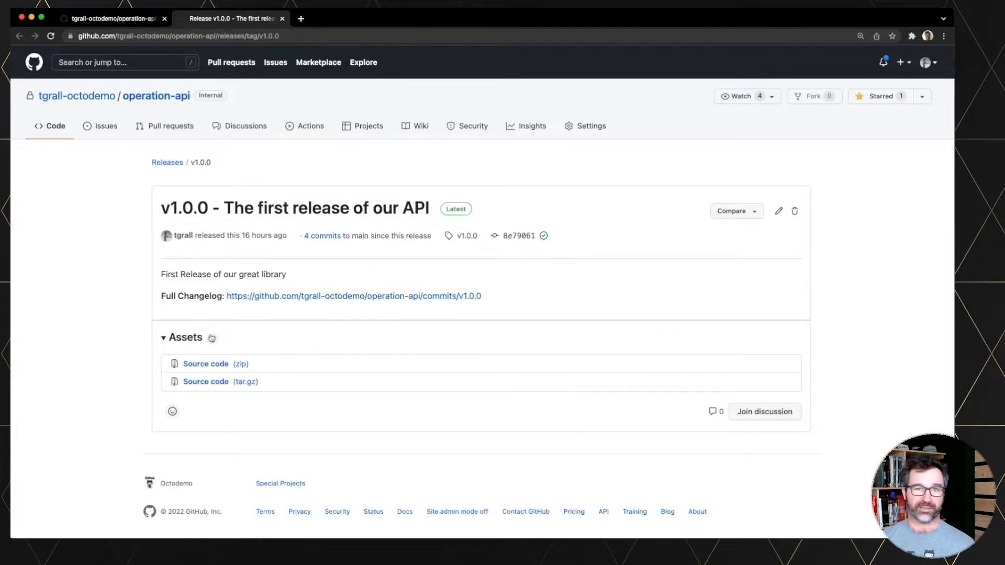
# Step: View the v1.0.0 release's announcement discussion, then the repository's Discussions list
pyautogui.click(764, 412)
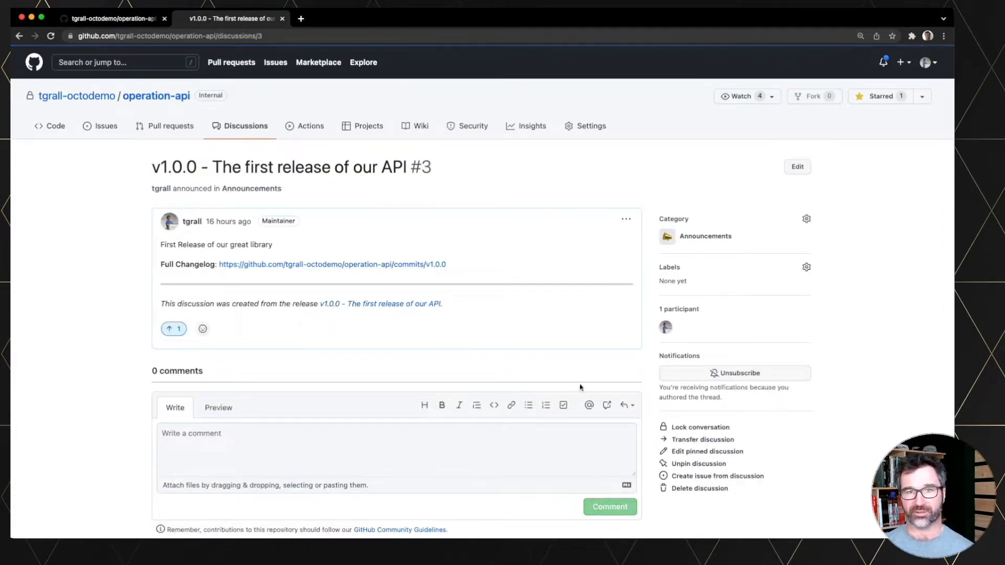
pyautogui.moveTo(262, 201)
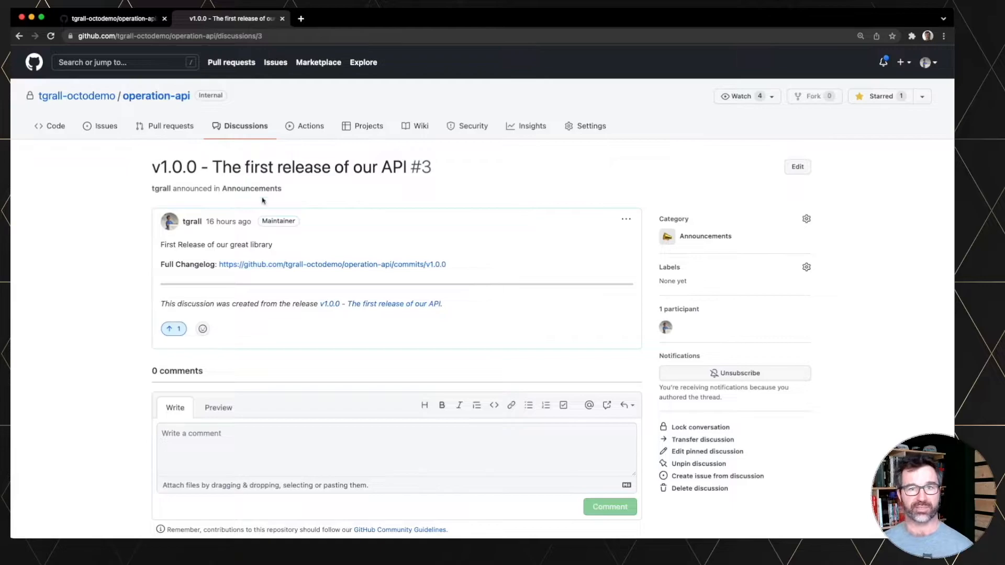
pyautogui.click(245, 126)
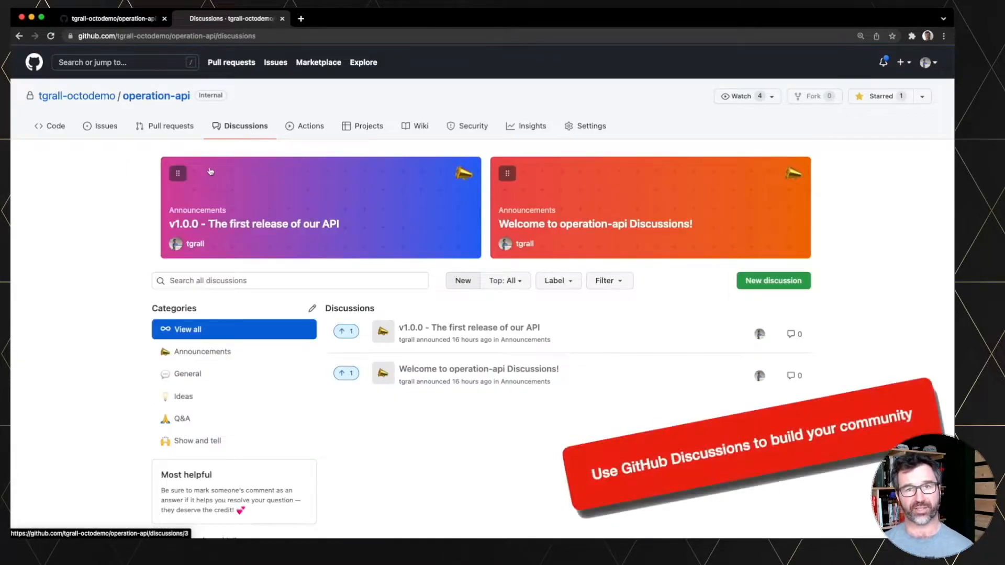
pyautogui.moveTo(365, 207)
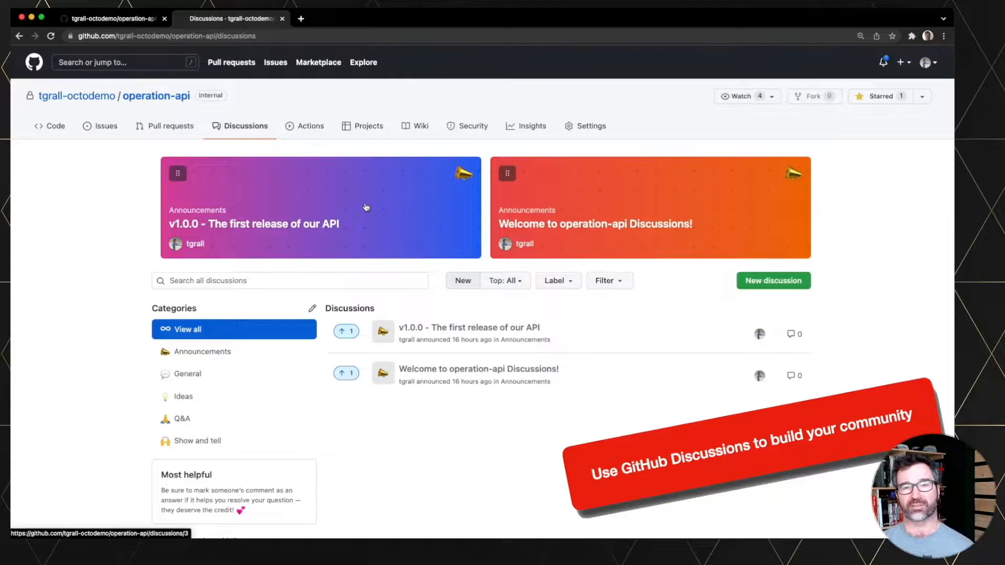
pyautogui.moveTo(371, 206)
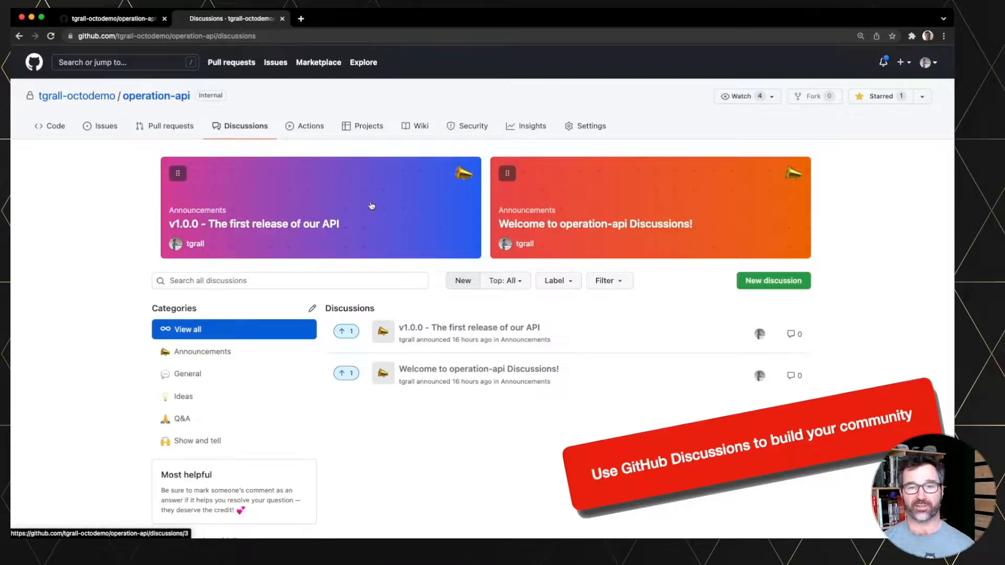
pyautogui.moveTo(236, 253)
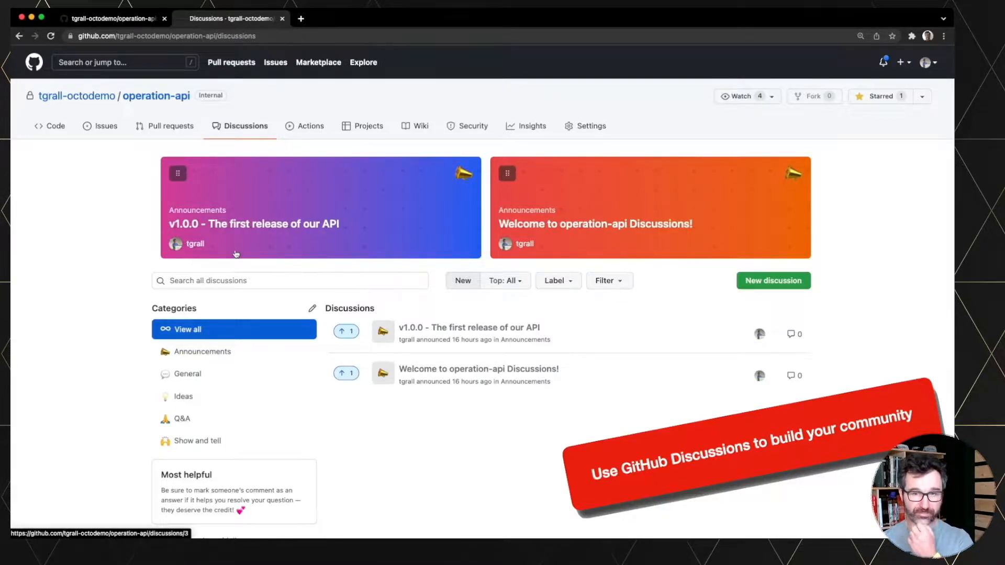
# Step: Review repository settings with Discussions enabled, then the Pages settings, keeping site visibility Private
pyautogui.click(590, 126)
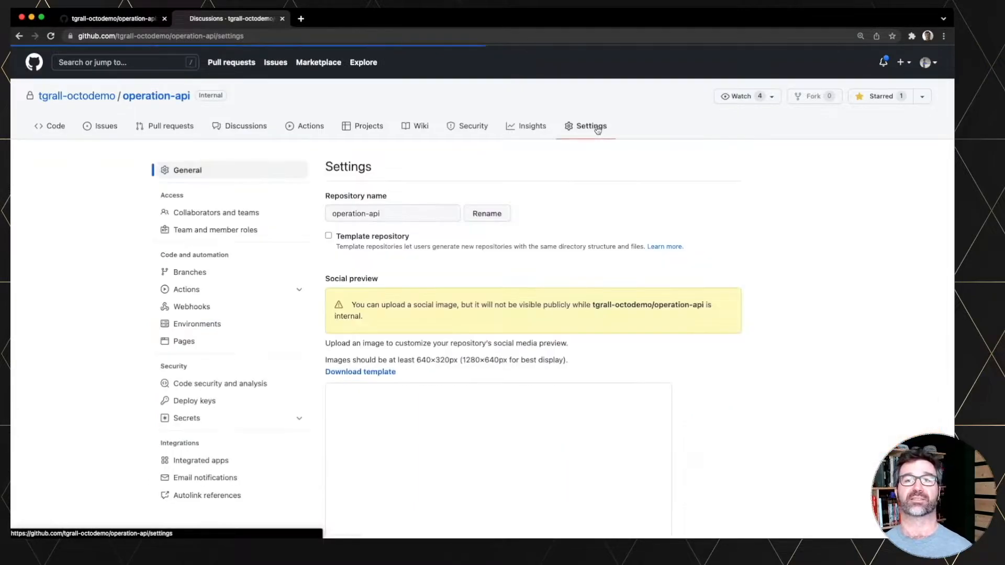
pyautogui.scroll(-3)
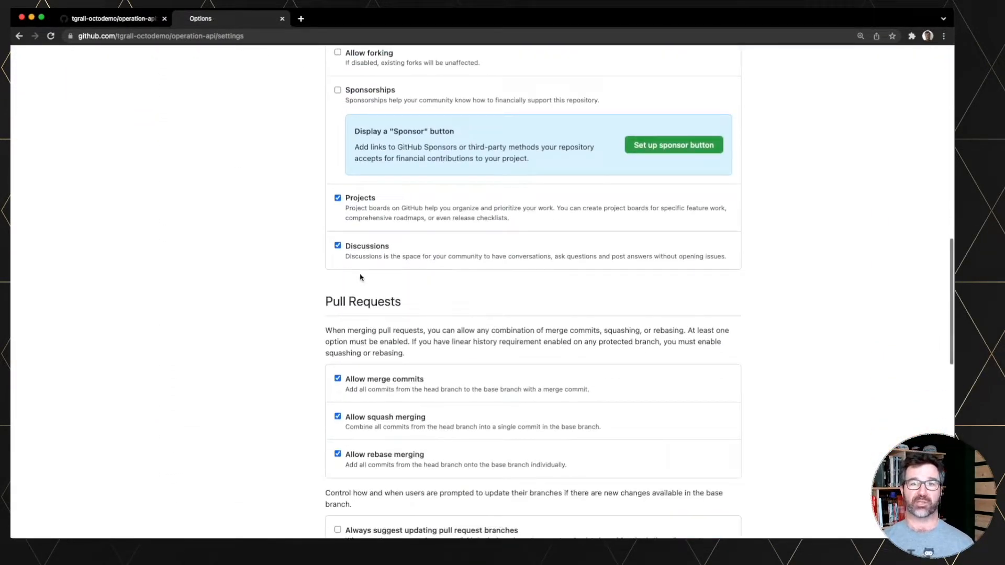
pyautogui.scroll(3)
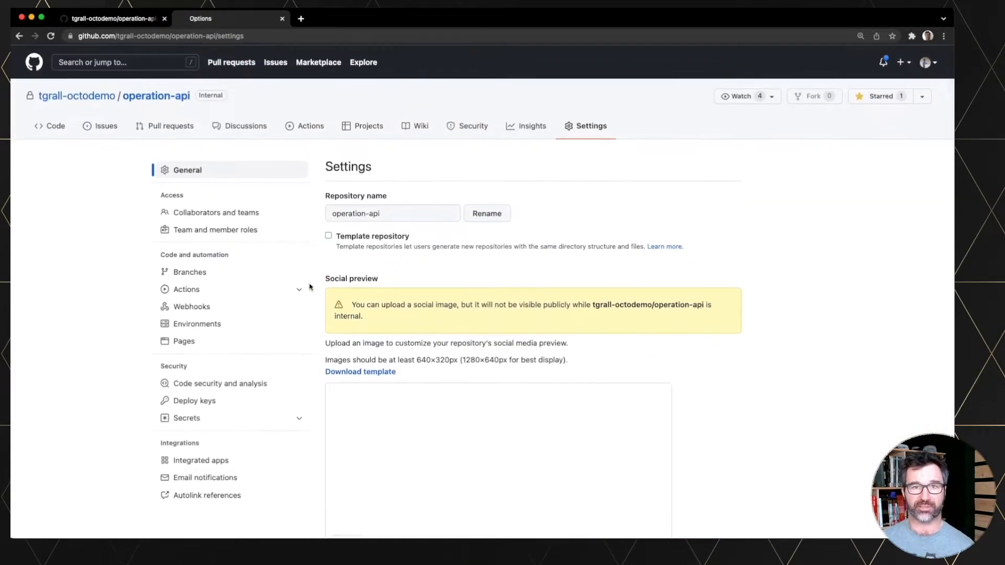
pyautogui.click(183, 341)
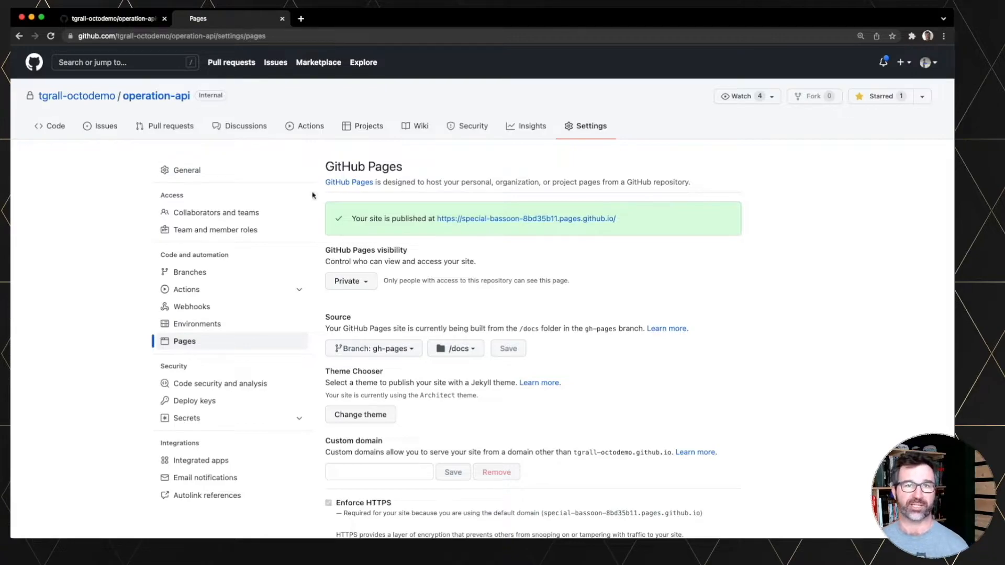
pyautogui.click(350, 280)
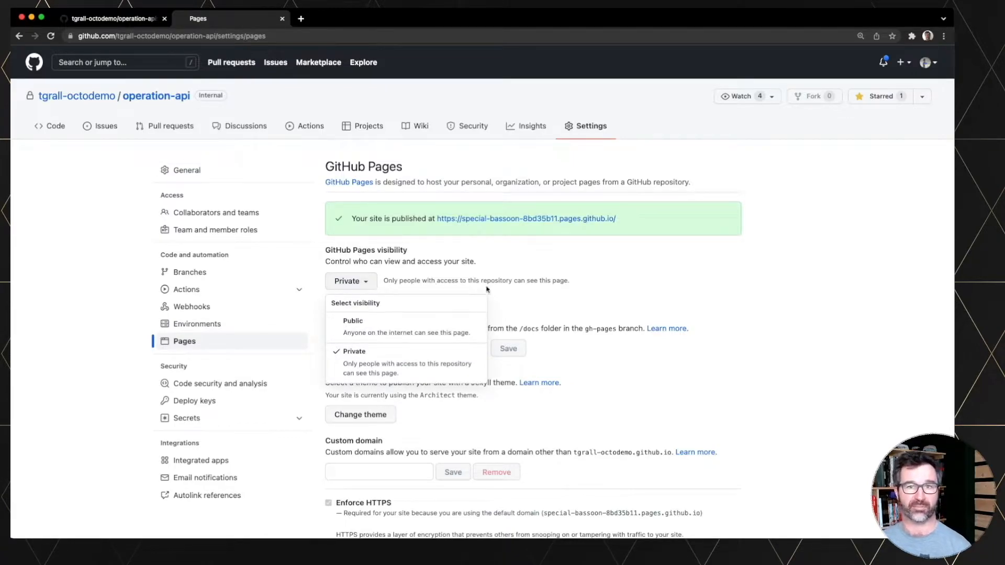
pyautogui.click(631, 307)
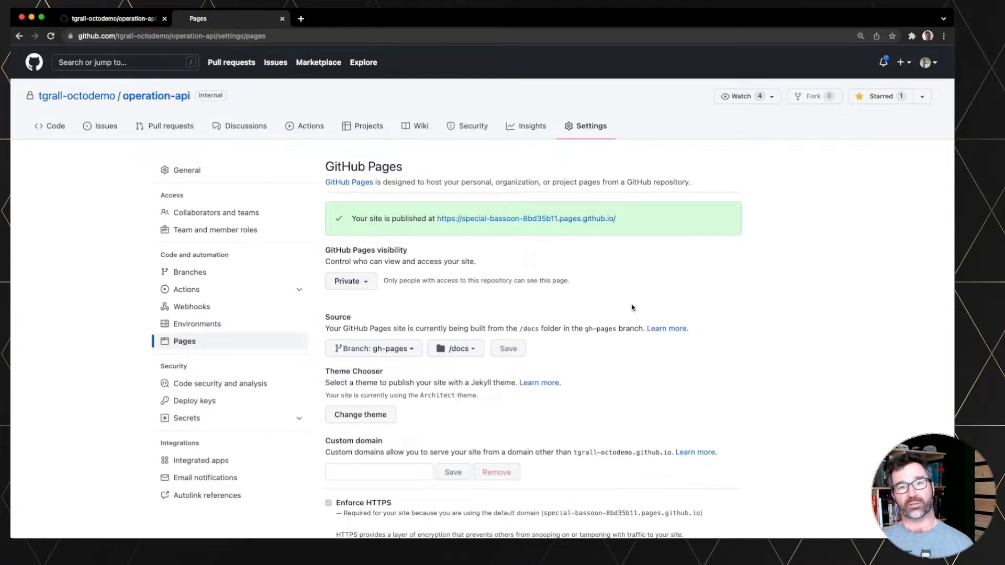
pyautogui.moveTo(324, 348)
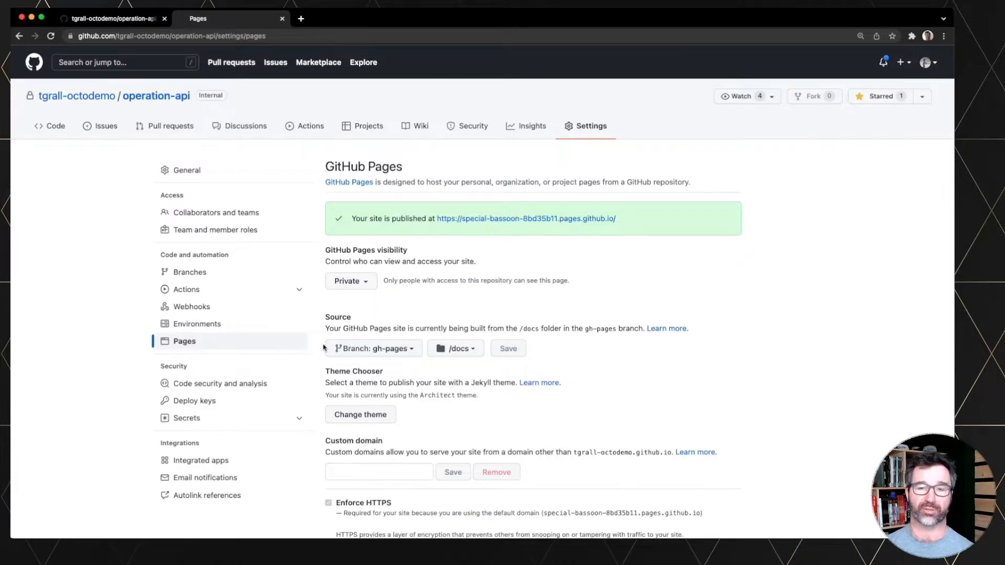
# Step: Navigate from the code overview into the .github/workflows folder
pyautogui.click(55, 125)
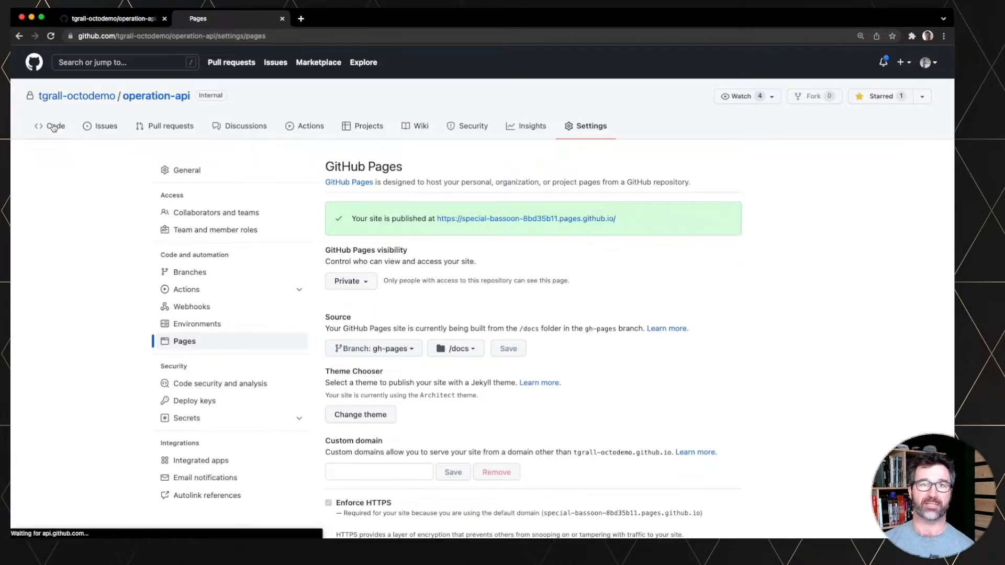
pyautogui.click(55, 125)
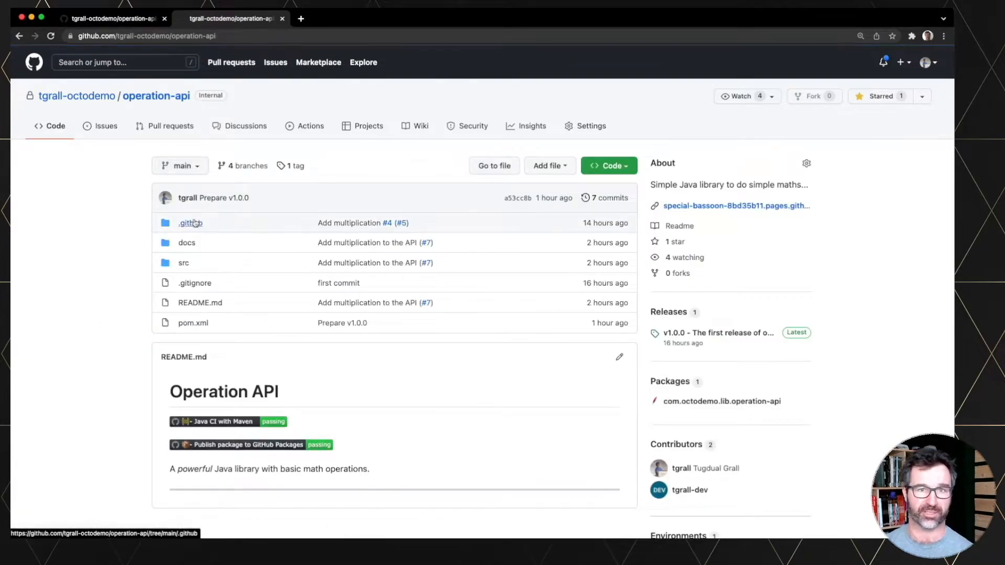
pyautogui.click(189, 222)
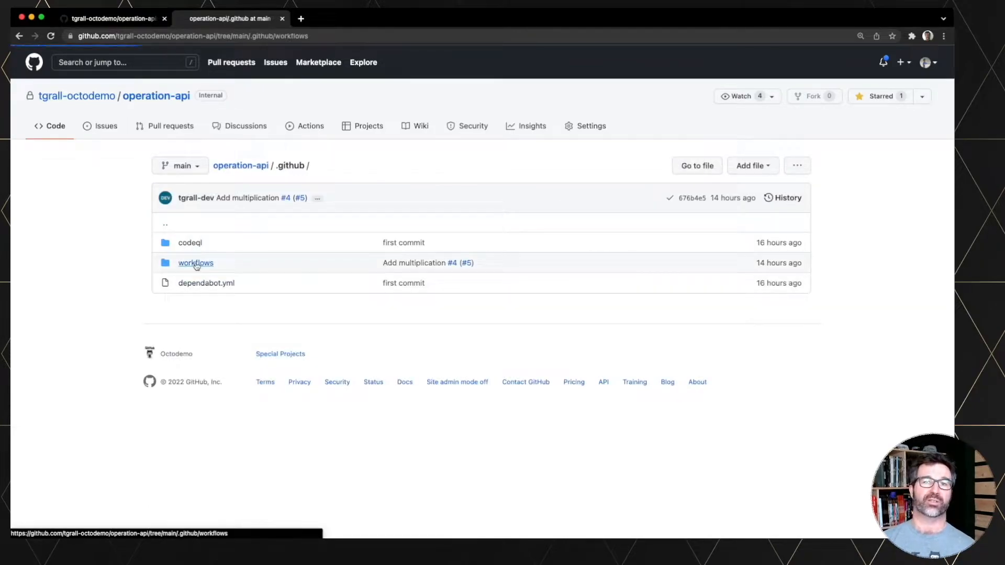
pyautogui.click(196, 262)
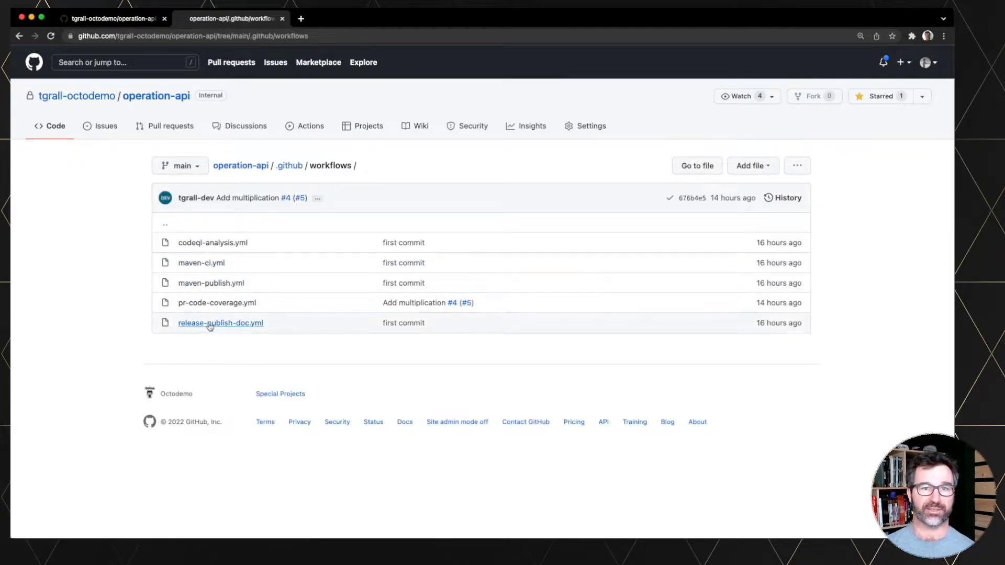
# Step: Review release-publish-doc.yml, highlighting the gh-pages branch in its checkout step
pyautogui.click(220, 323)
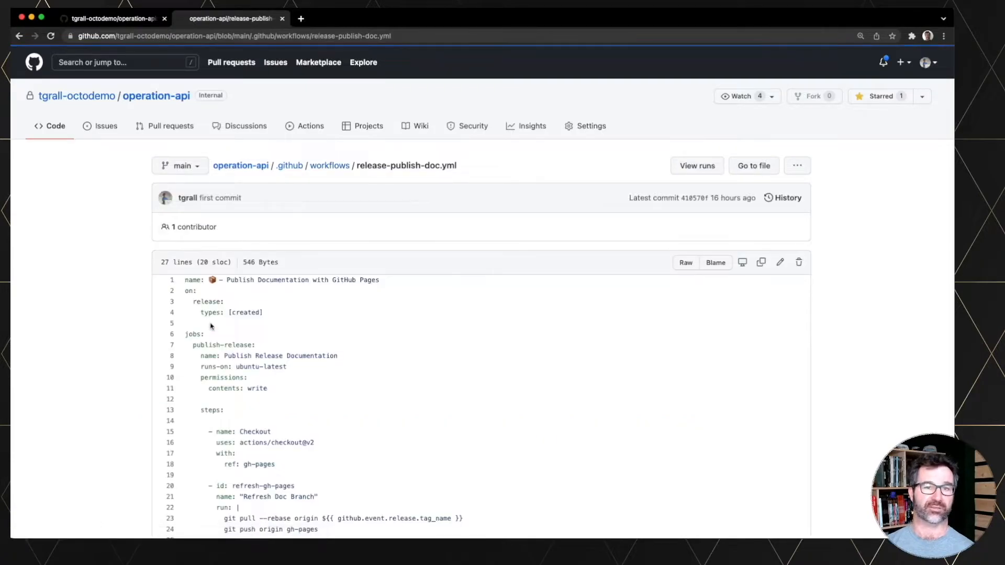
pyautogui.scroll(-3)
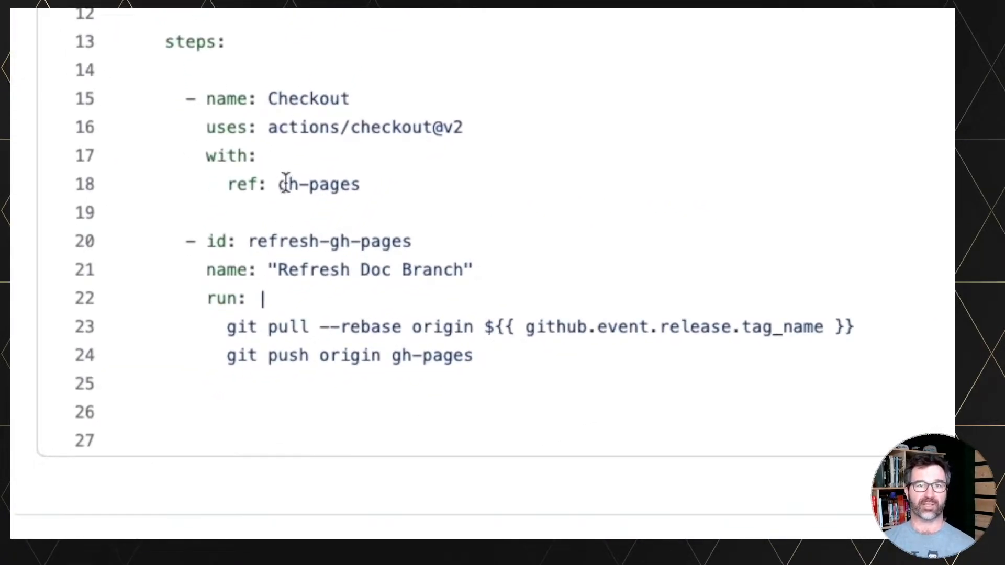
pyautogui.doubleClick(318, 185)
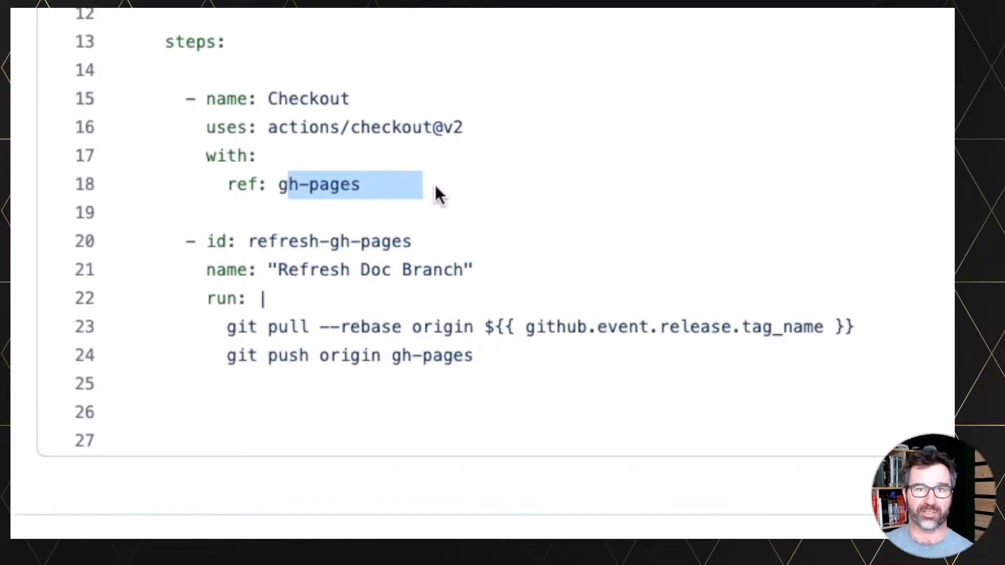
pyautogui.moveTo(445, 378)
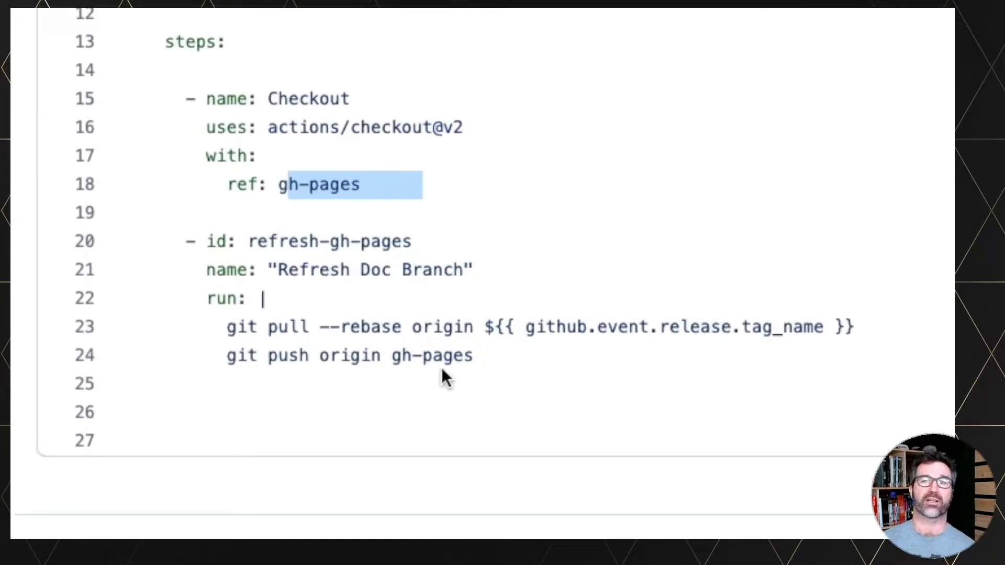
pyautogui.scroll(3)
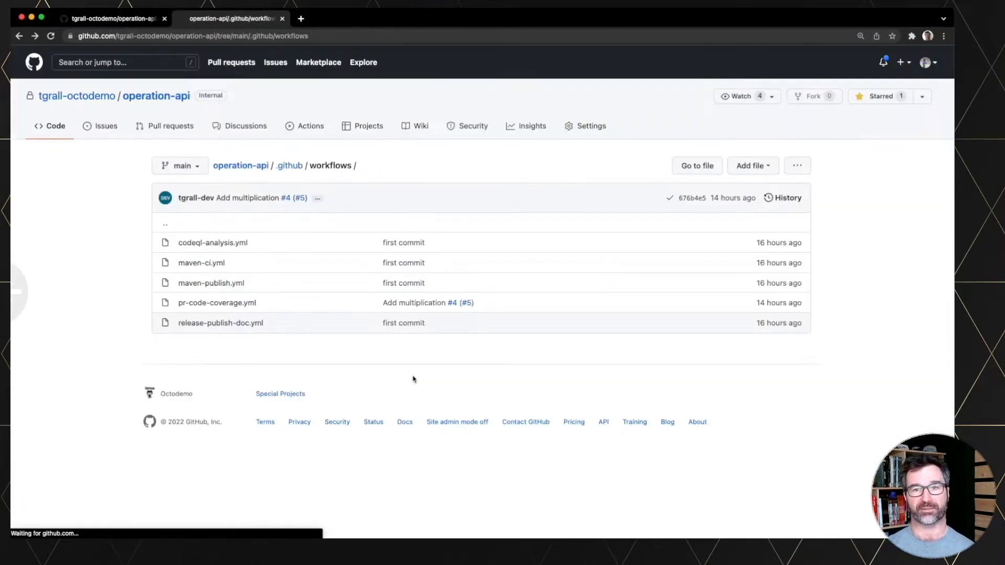
pyautogui.moveTo(210, 282)
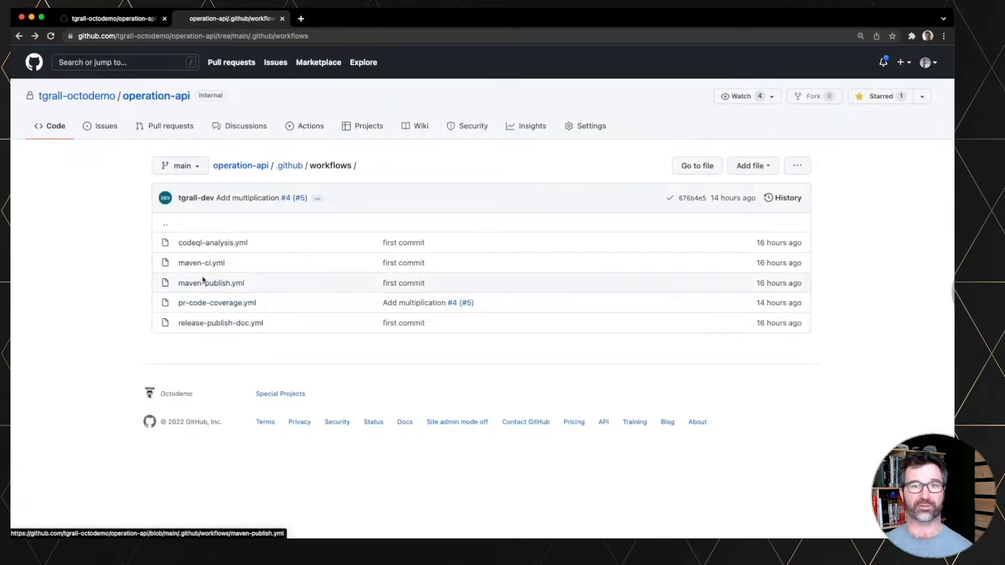
# Step: Review the maven-publish.yml package publishing workflow, then return to the repository home
pyautogui.click(210, 283)
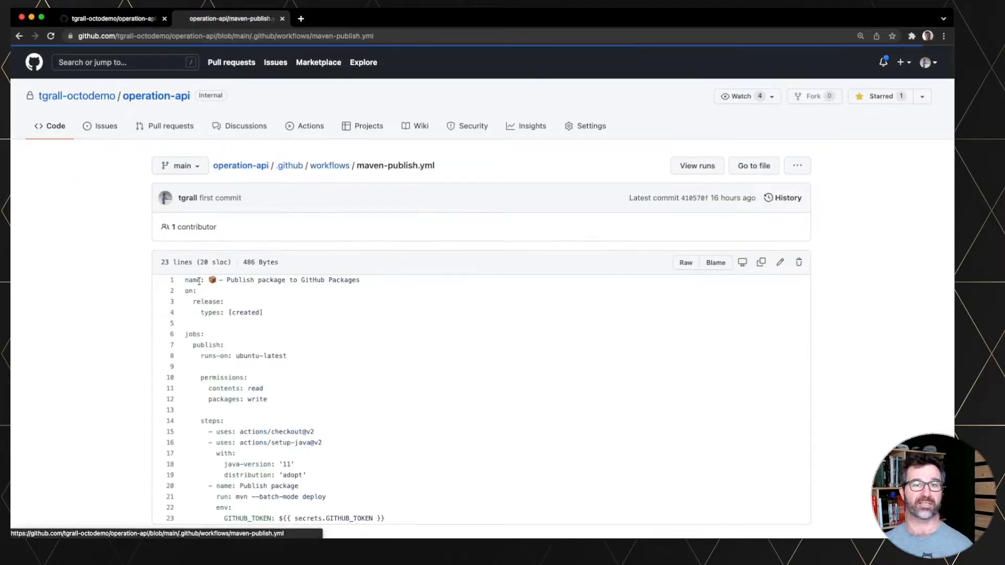
pyautogui.scroll(-3)
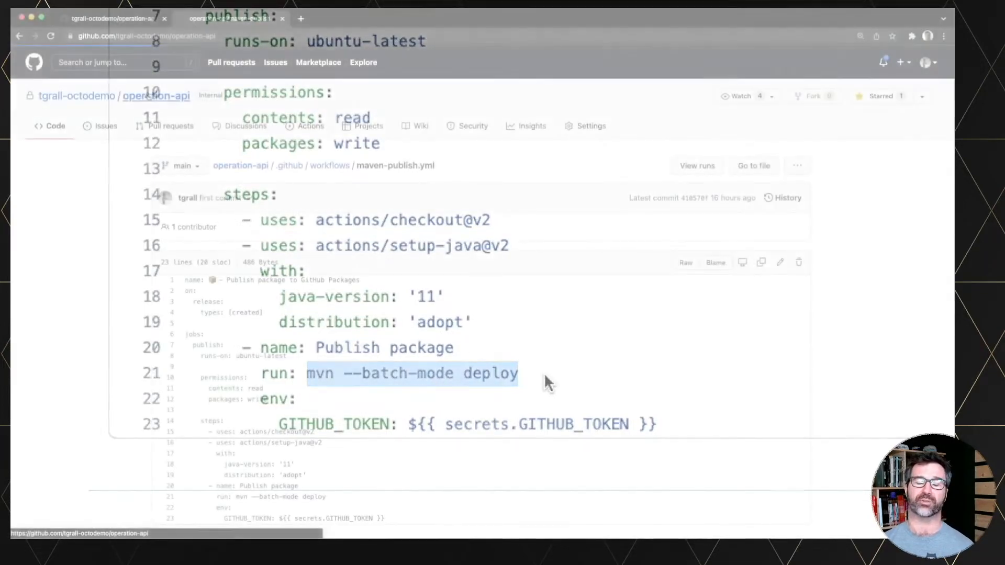
pyautogui.click(156, 95)
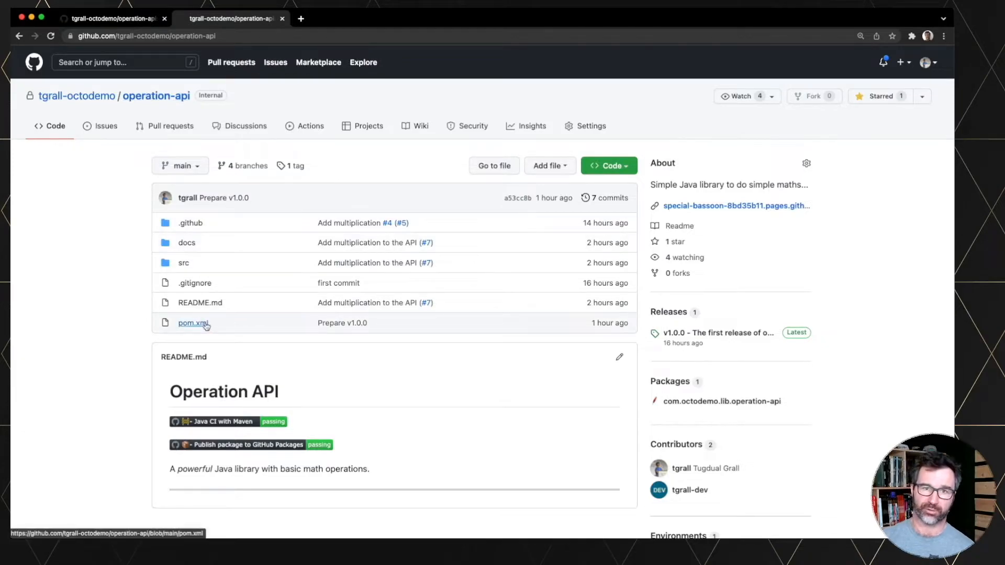
# Step: Open pom.xml for editing to bump the version from 1.0.0 to 2.0.0
pyautogui.click(193, 323)
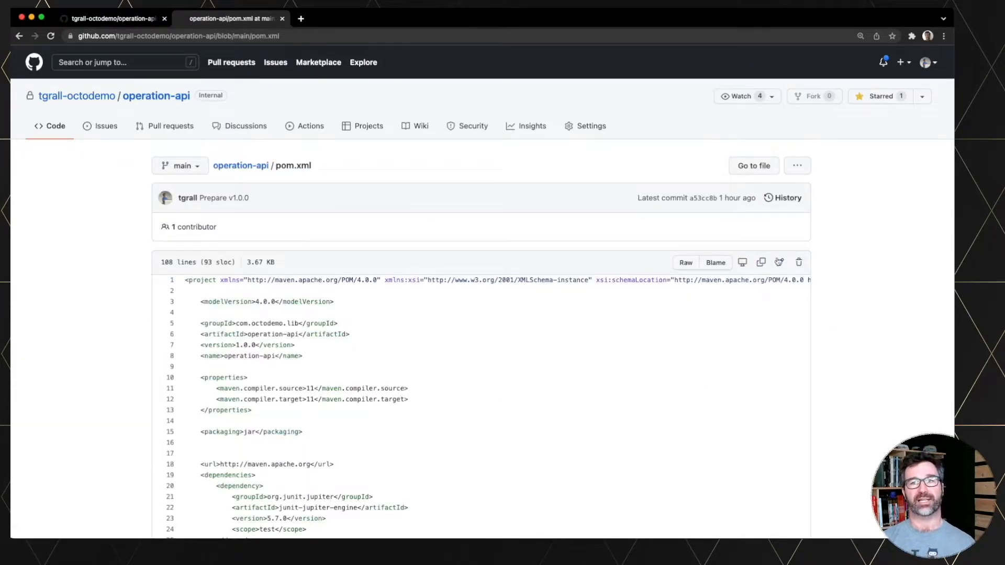
pyautogui.click(779, 261)
pyautogui.write('2')
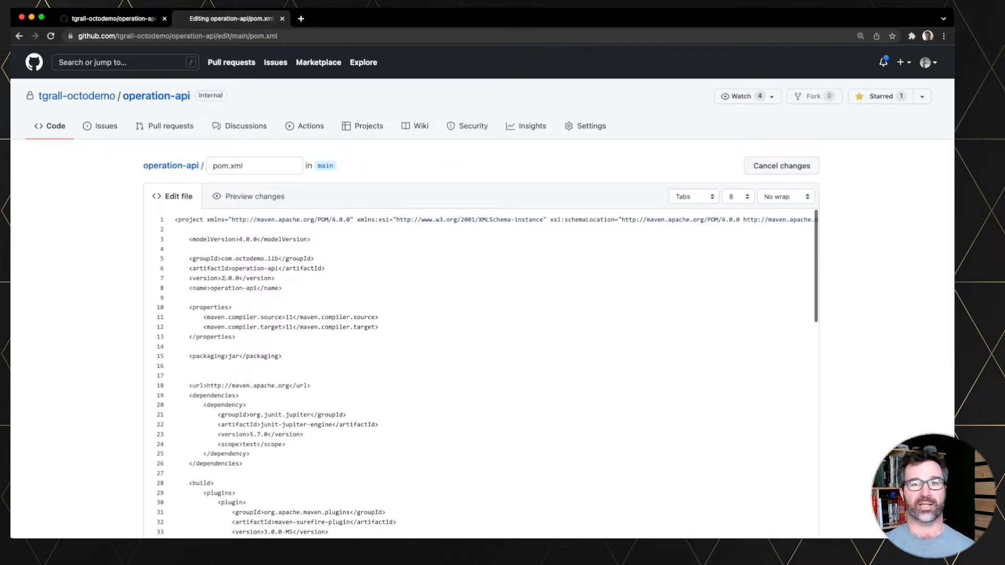
pyautogui.moveTo(125, 298)
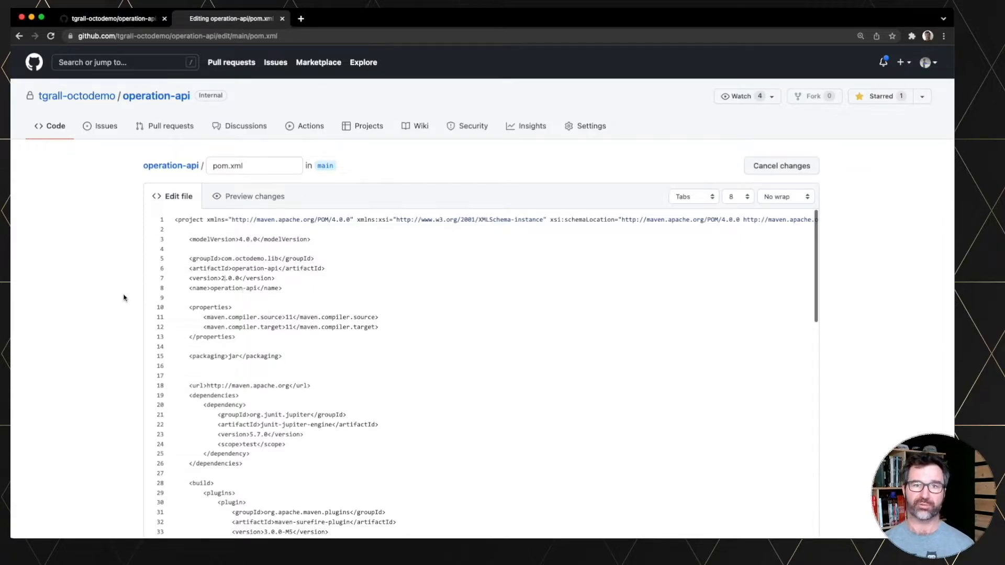
# Step: Commit the pom.xml version bump directly to main with the message 'prepare v2.0.0'
pyautogui.scroll(-3)
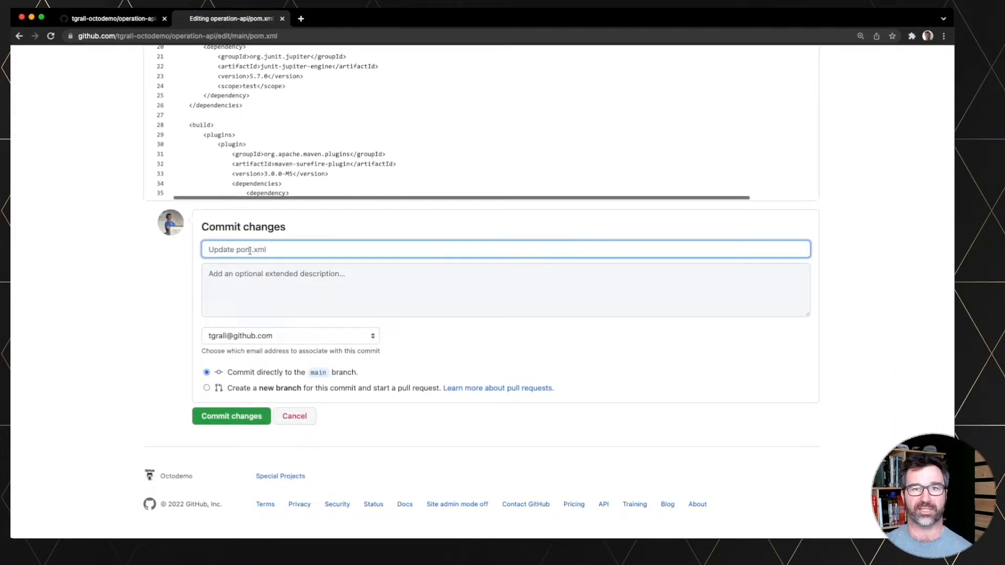
pyautogui.write('prepare')
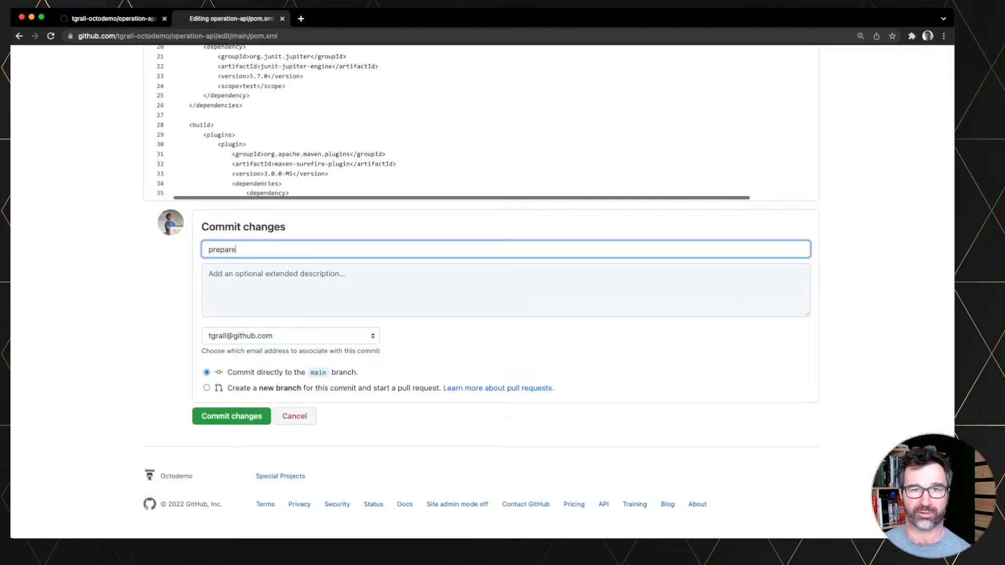
pyautogui.write('v2.0.')
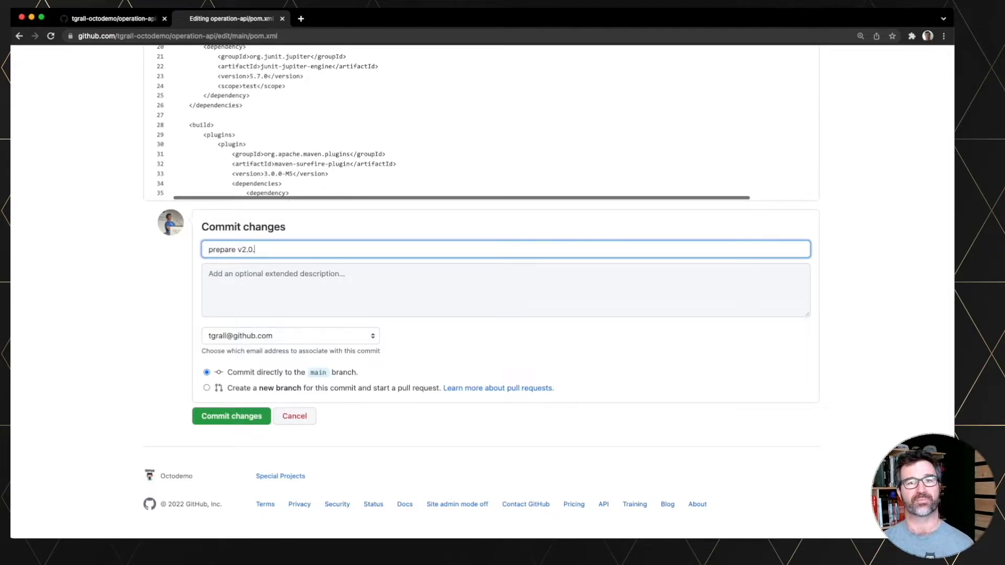
pyautogui.click(231, 416)
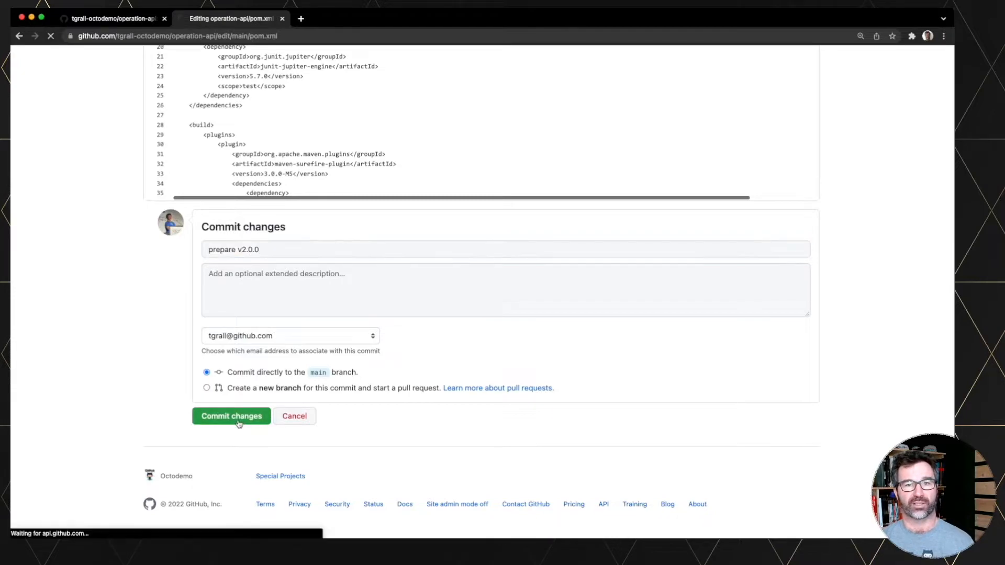
pyautogui.click(230, 415)
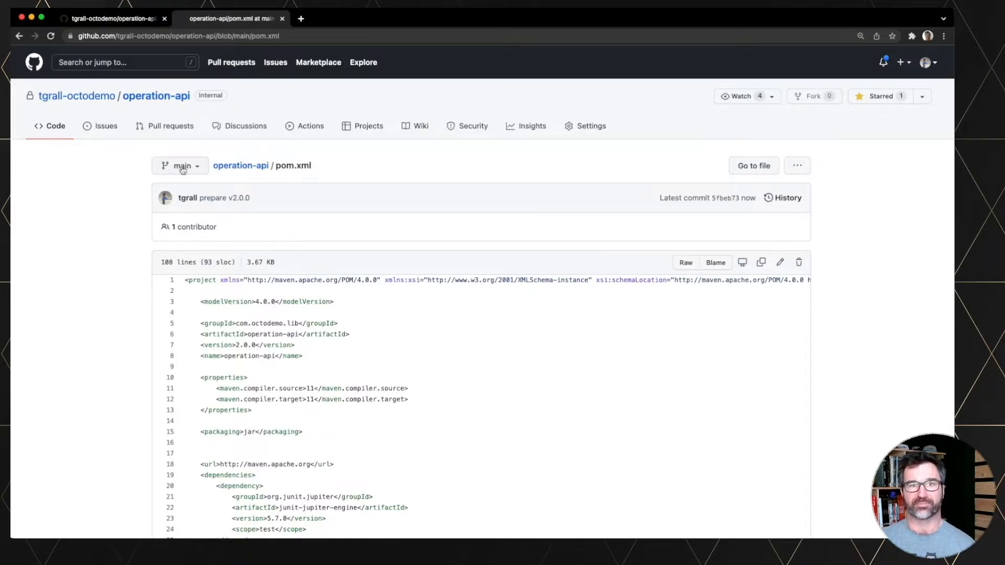
pyautogui.moveTo(182, 165)
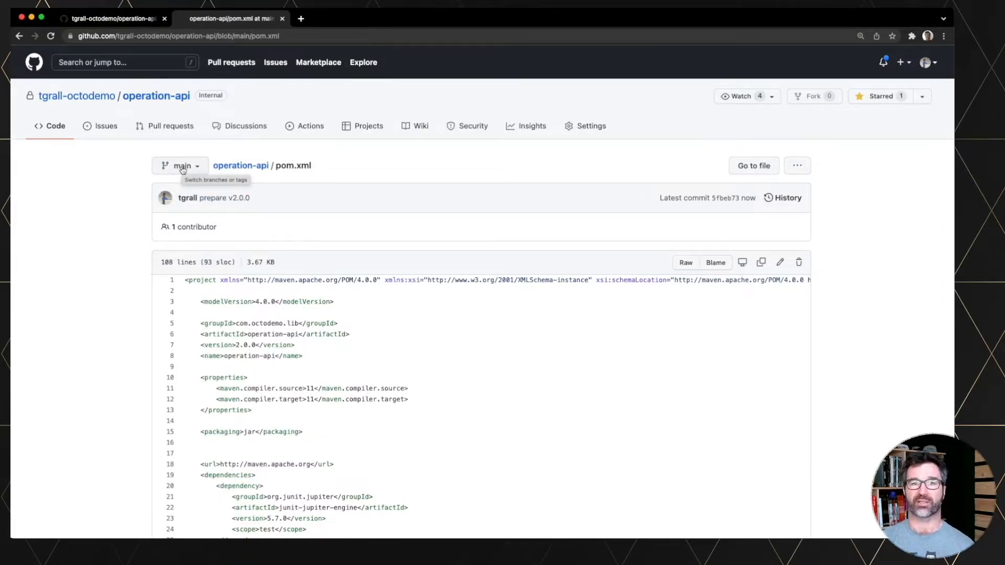
pyautogui.moveTo(142, 217)
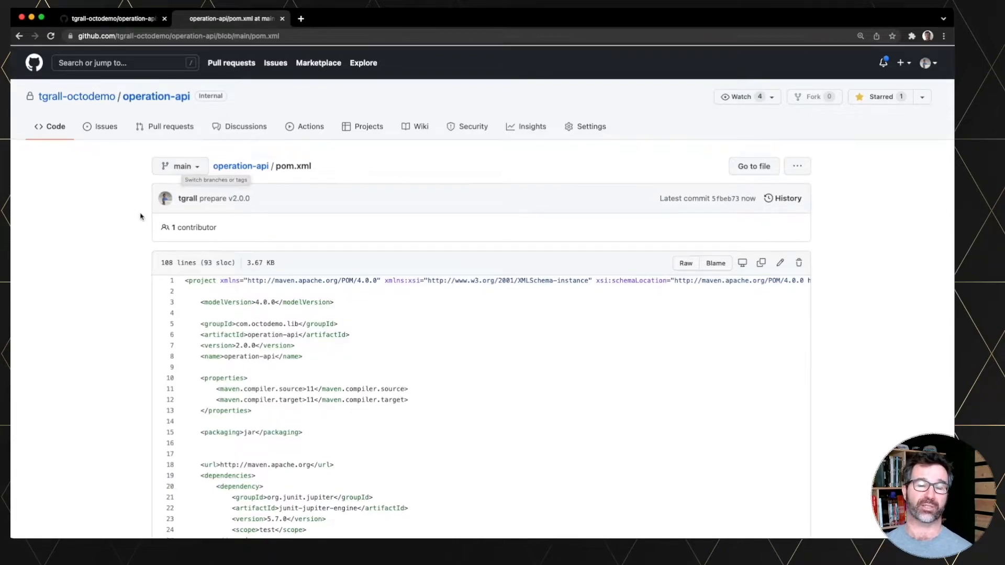
# Step: Return to the operation-api repository's code overview
pyautogui.click(56, 125)
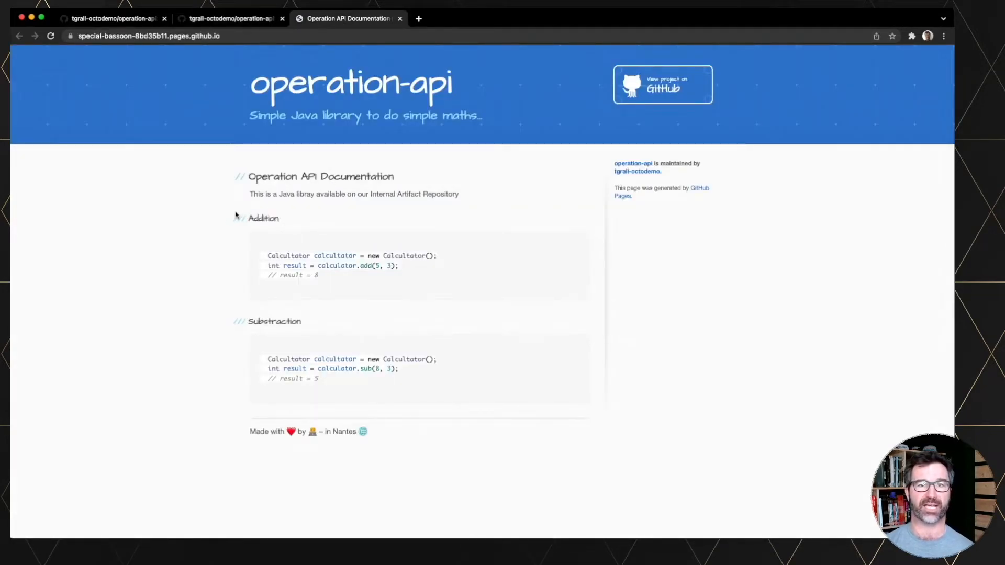
pyautogui.moveTo(366, 430)
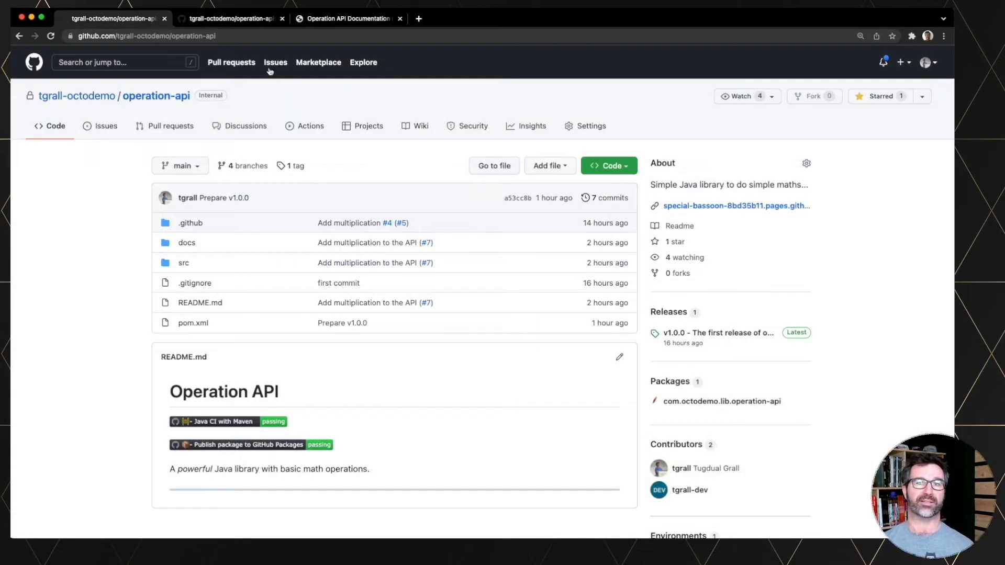
pyautogui.moveTo(669, 312)
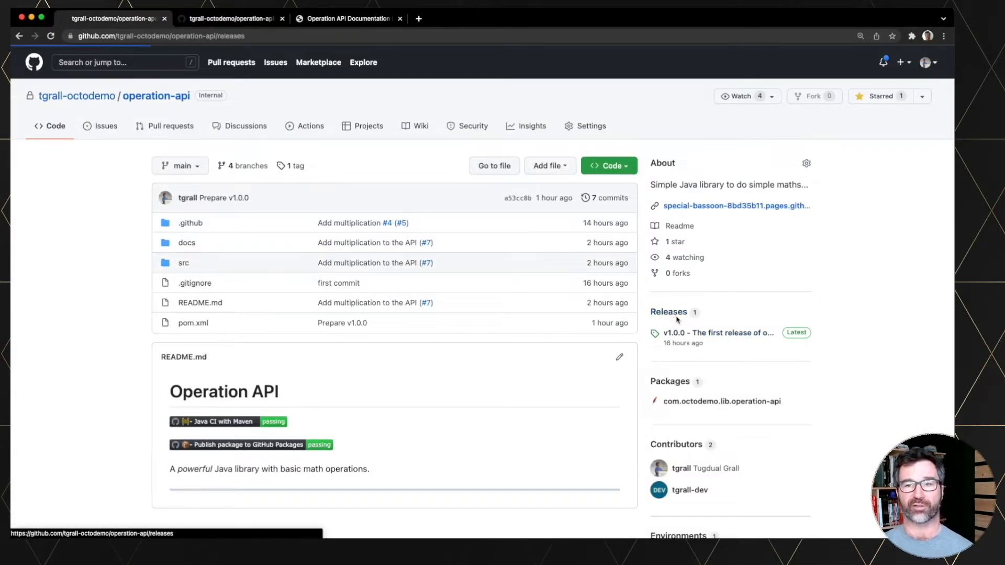
# Step: Start a new release draft and create the new tag v2.0.0 for it
pyautogui.click(669, 312)
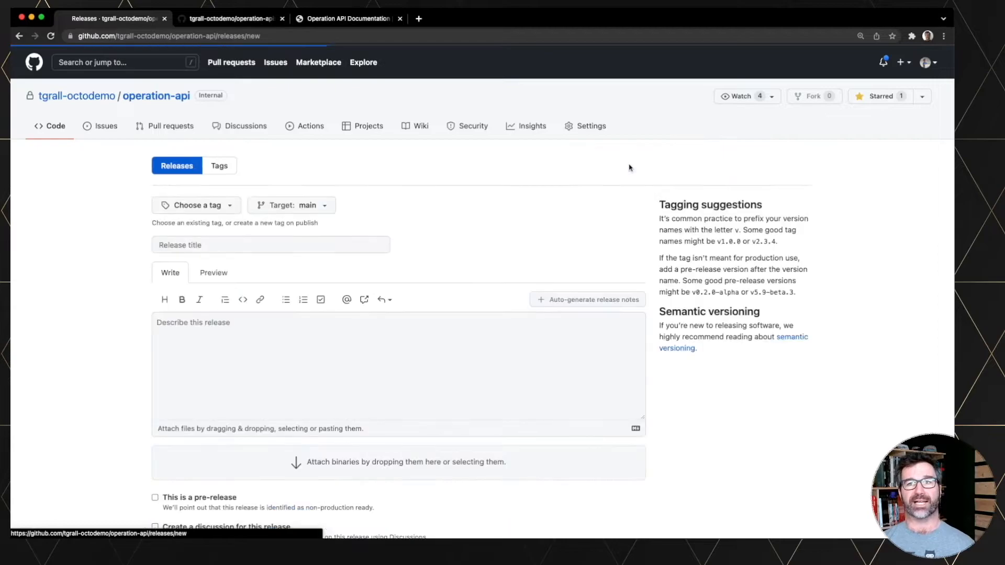
pyautogui.click(195, 205)
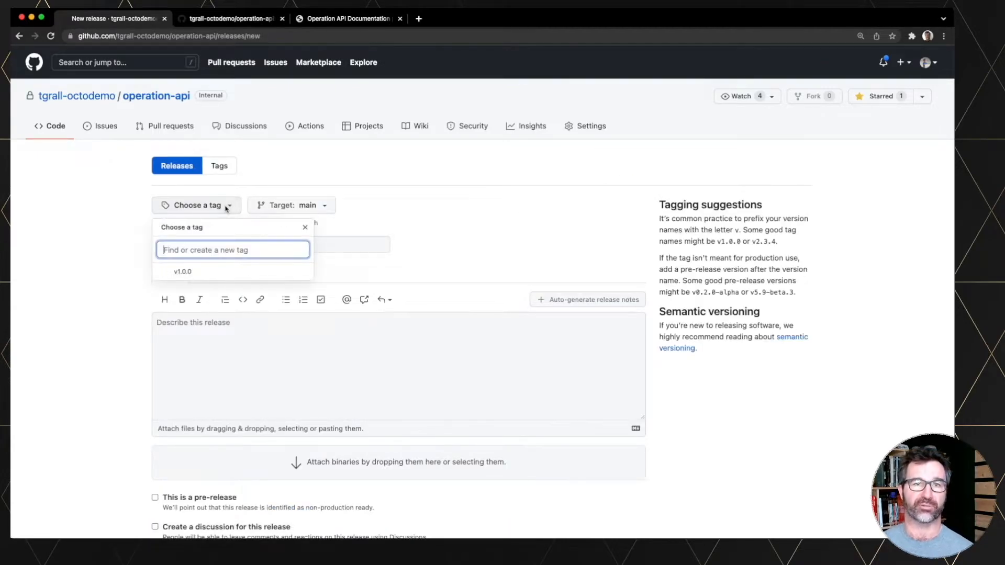
pyautogui.write('v2.')
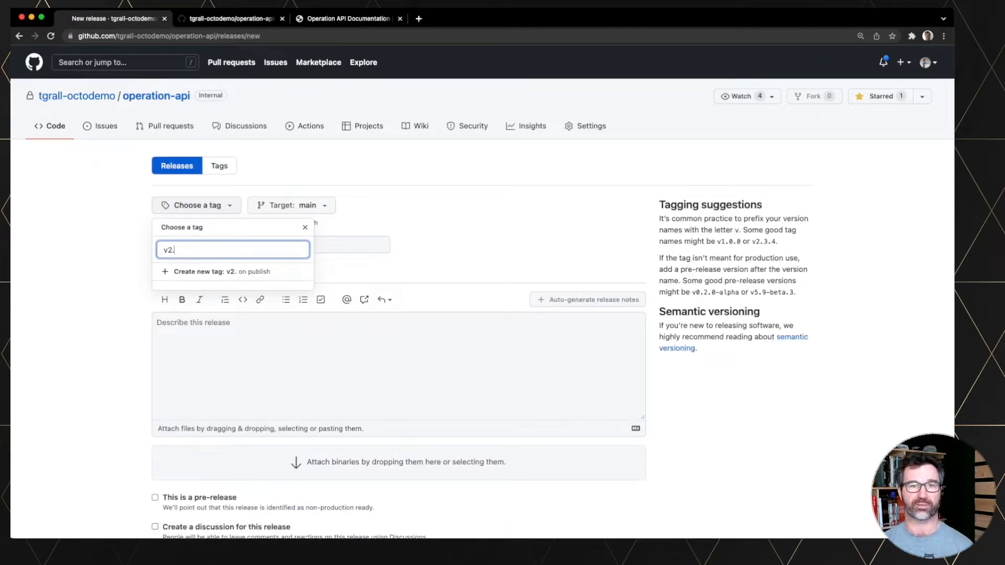
pyautogui.click(224, 271)
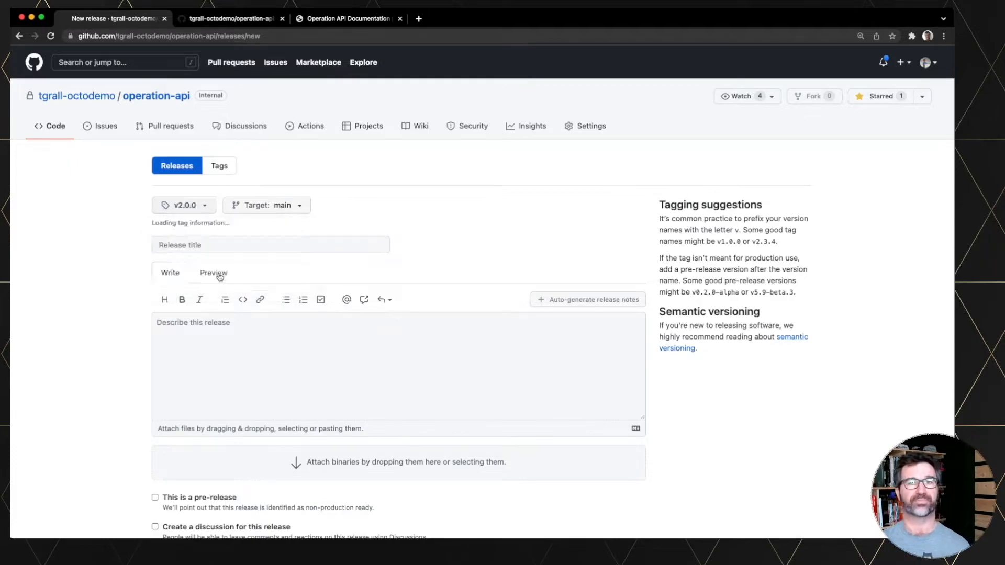
# Step: Title the release 'v2.0.0 The new version with additional API'
pyautogui.write('v2.0.0')
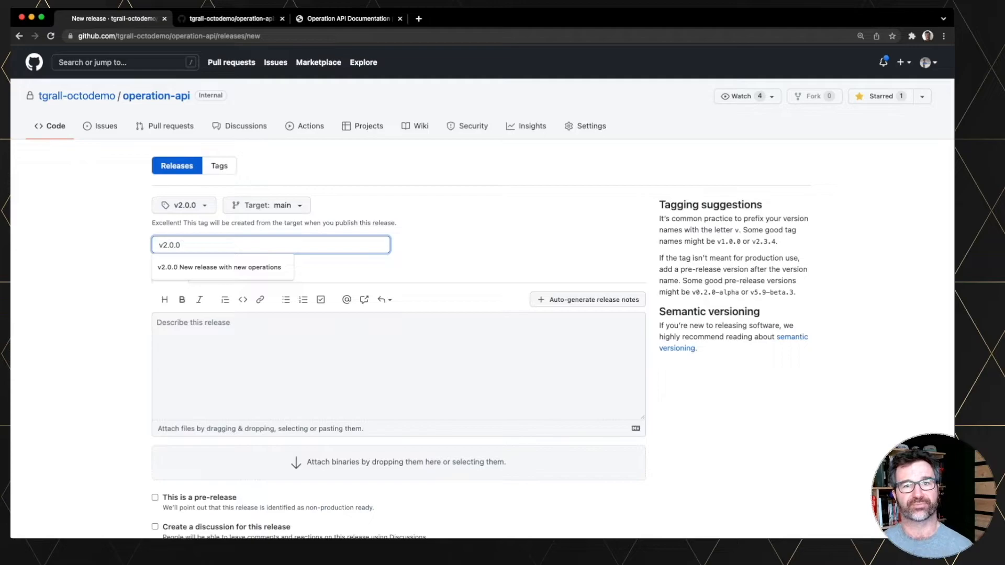
pyautogui.write('The new versi')
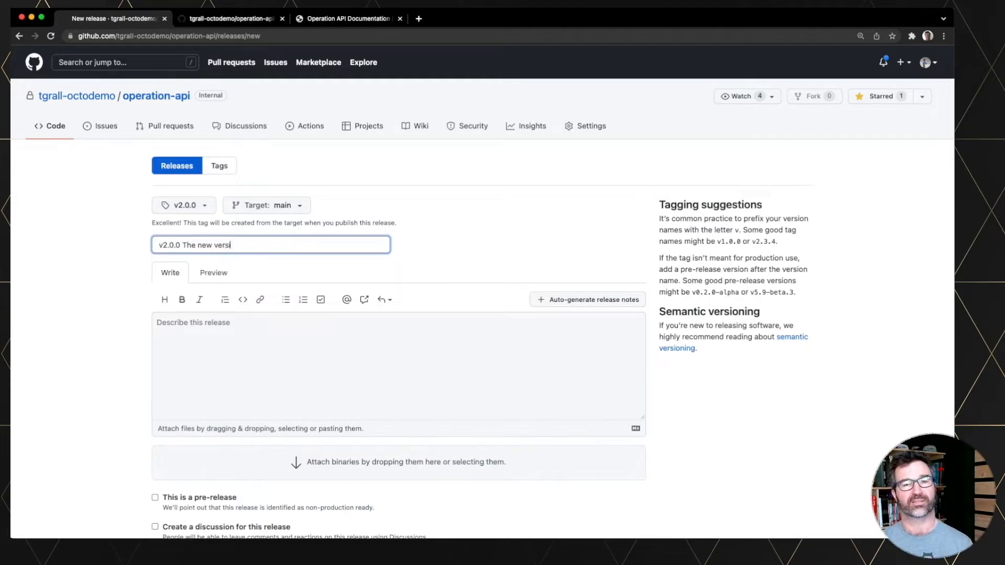
pyautogui.write('on with addition')
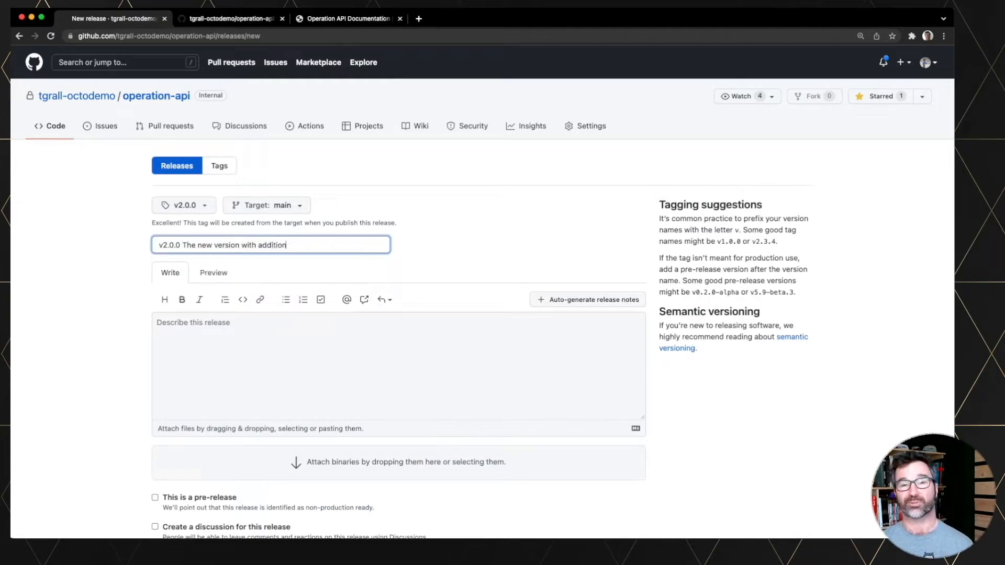
pyautogui.write('al API')
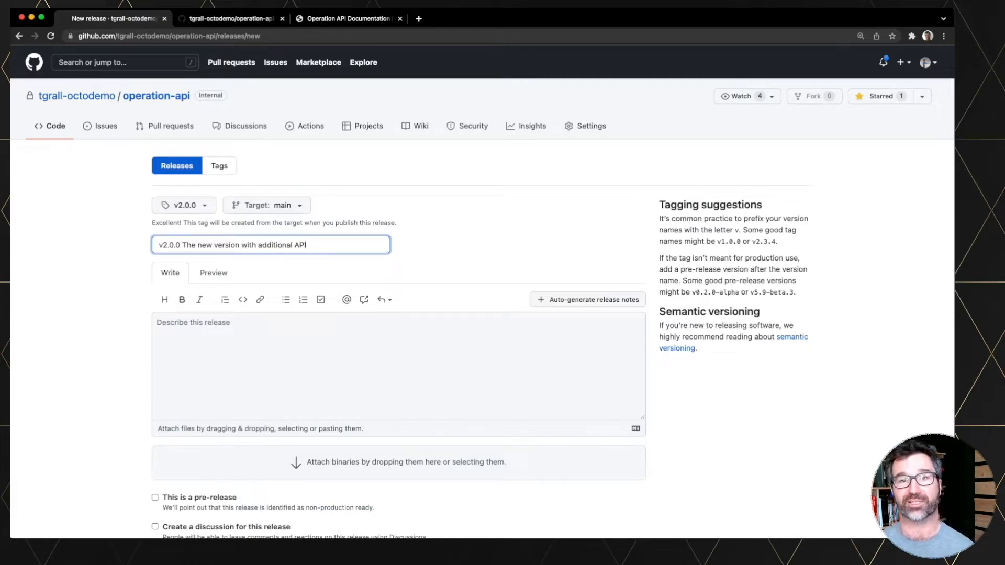
pyautogui.click(398, 365)
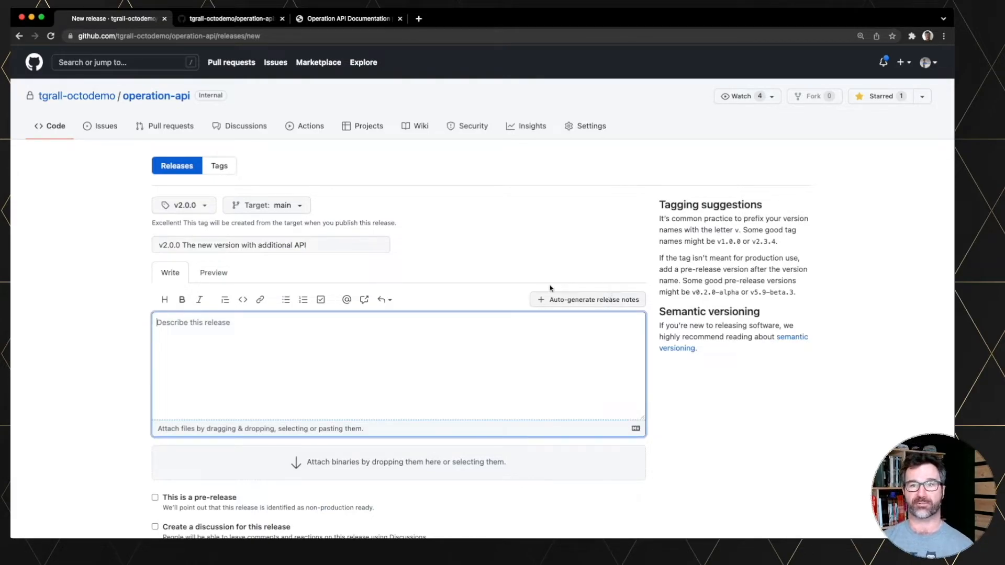
# Step: Auto-generate the release notes, preview them, and enable creating an Announcements discussion on publish
pyautogui.click(587, 299)
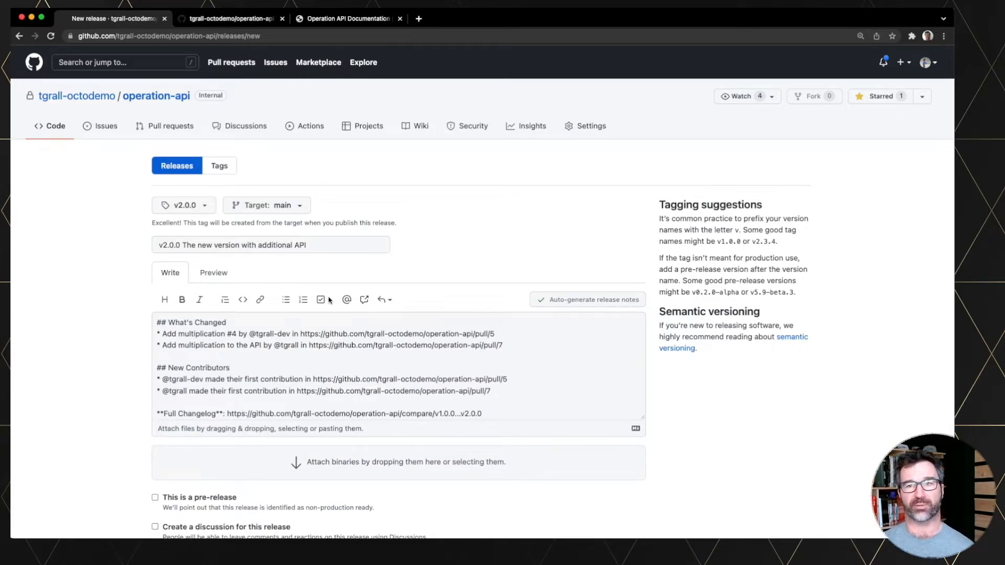
pyautogui.click(212, 272)
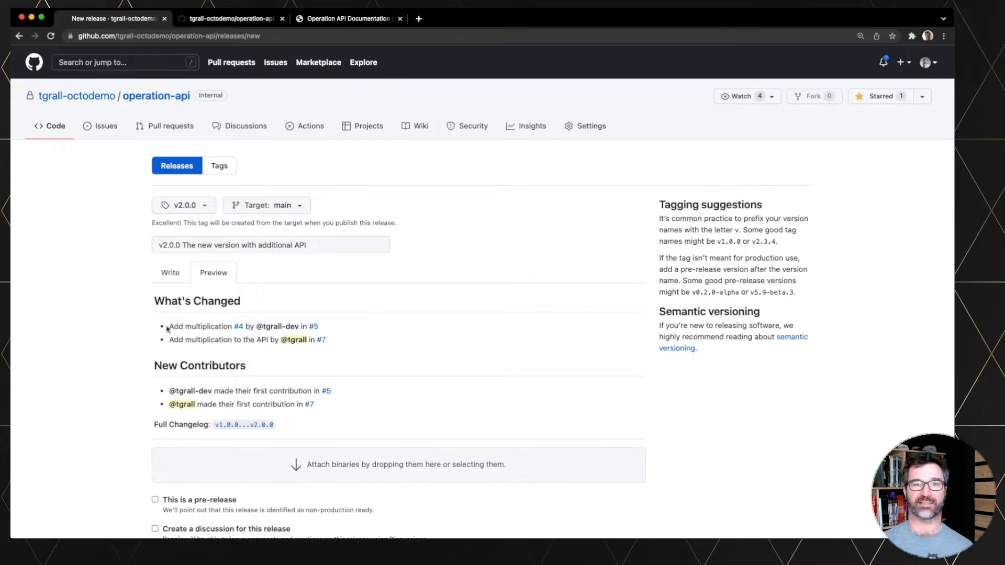
pyautogui.moveTo(216, 357)
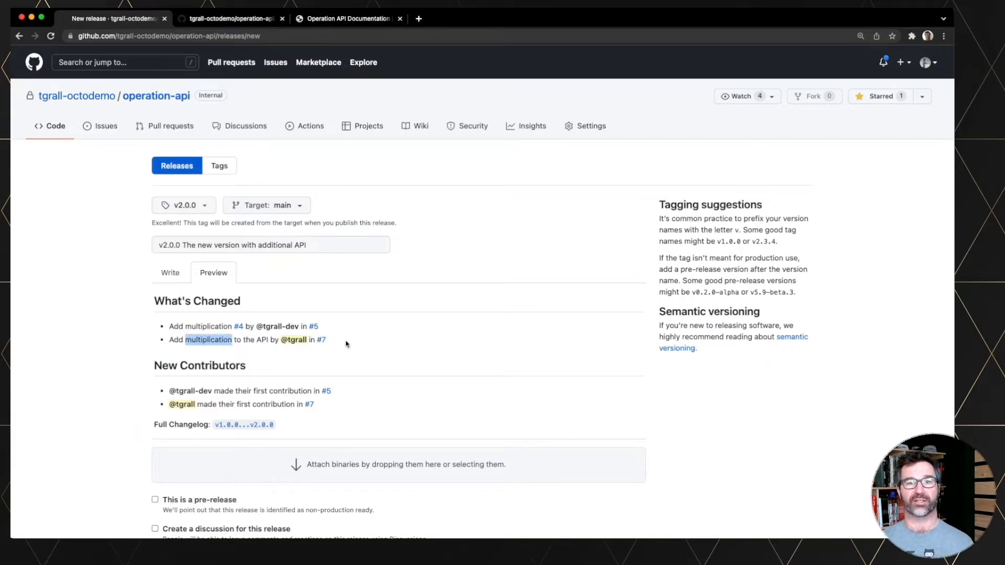
pyautogui.scroll(-3)
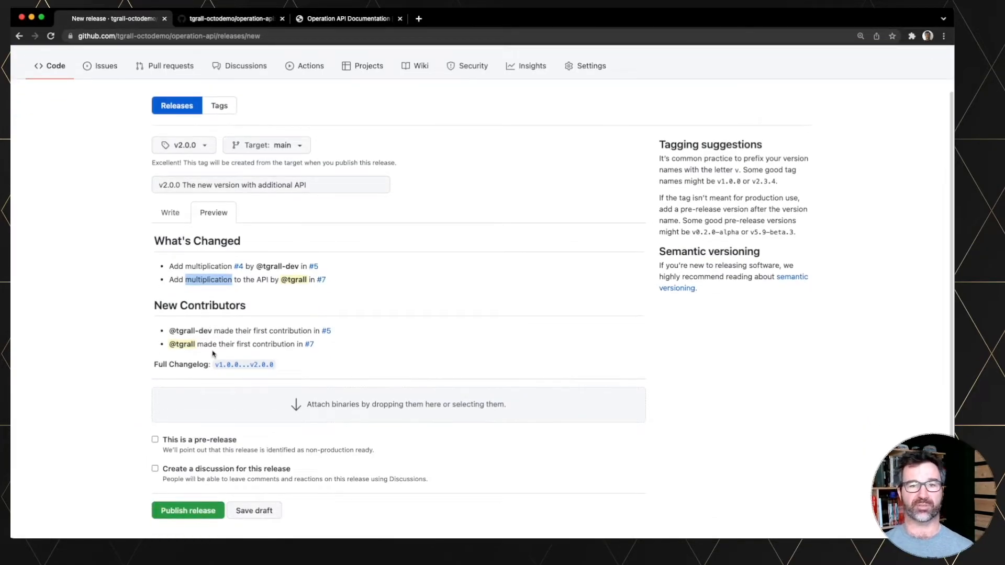
pyautogui.moveTo(205, 417)
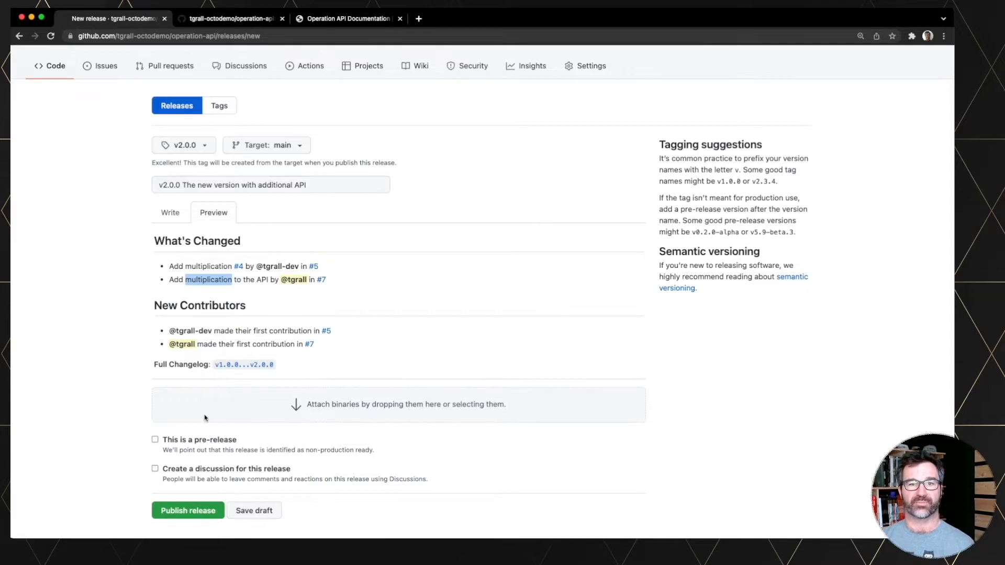
pyautogui.click(170, 213)
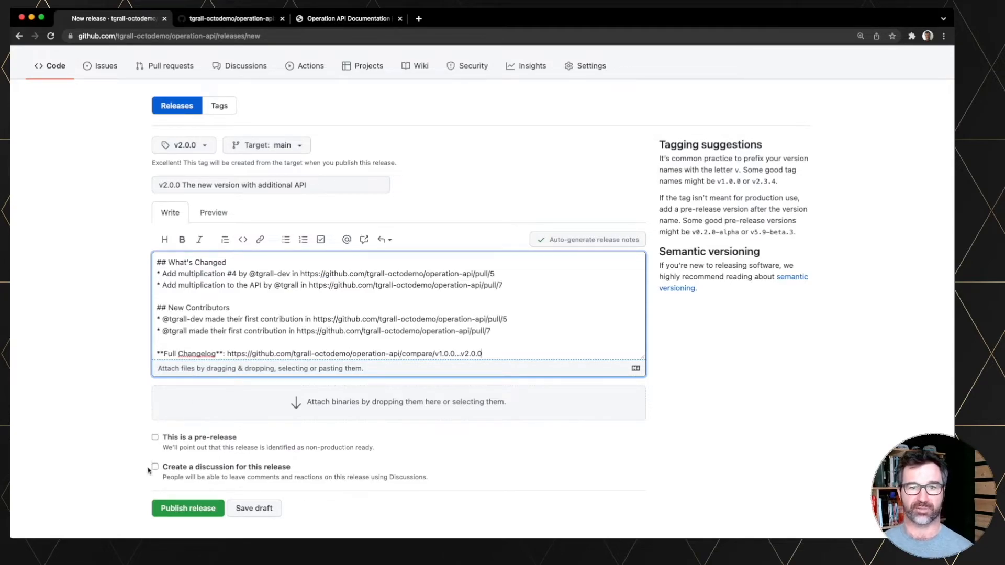
pyautogui.click(155, 467)
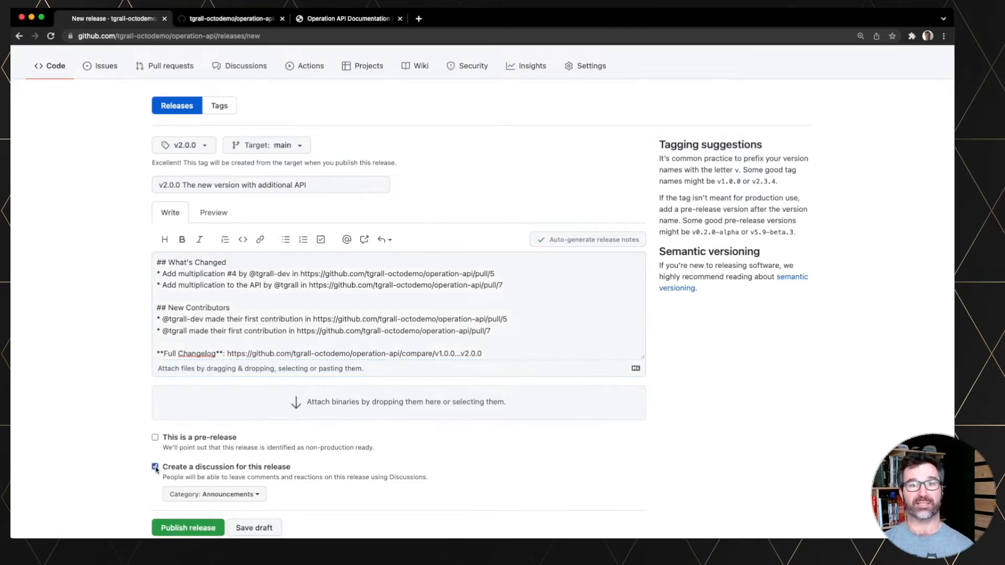
pyautogui.scroll(-3)
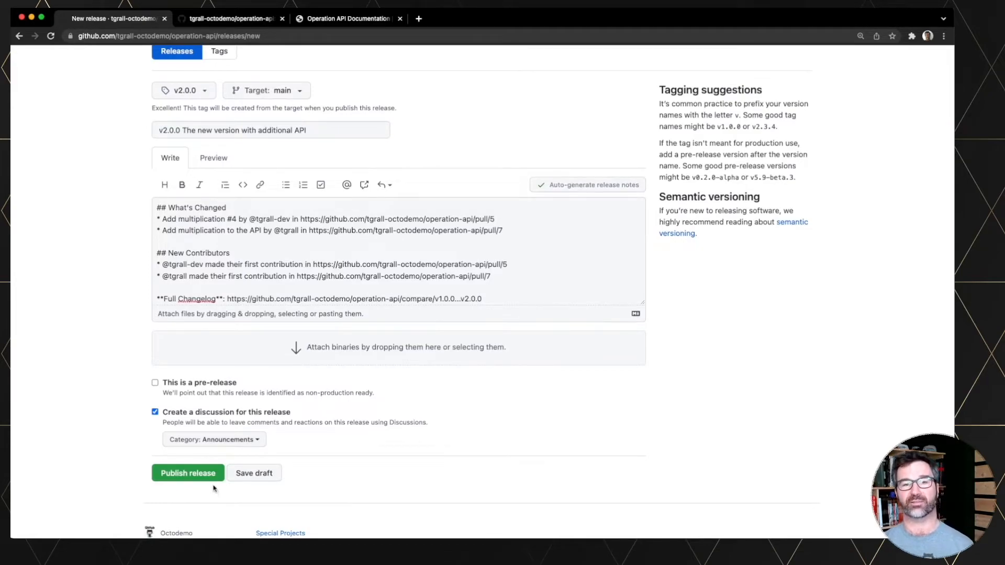
# Step: Publish the v2.0.0 release 'The new version with additional API' with its generated notes
pyautogui.click(187, 473)
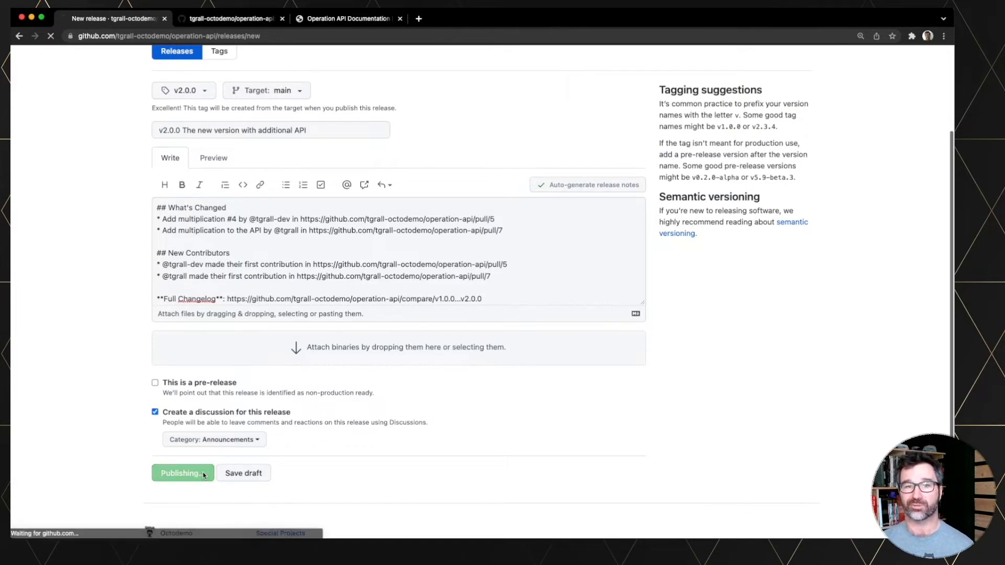
pyautogui.click(180, 473)
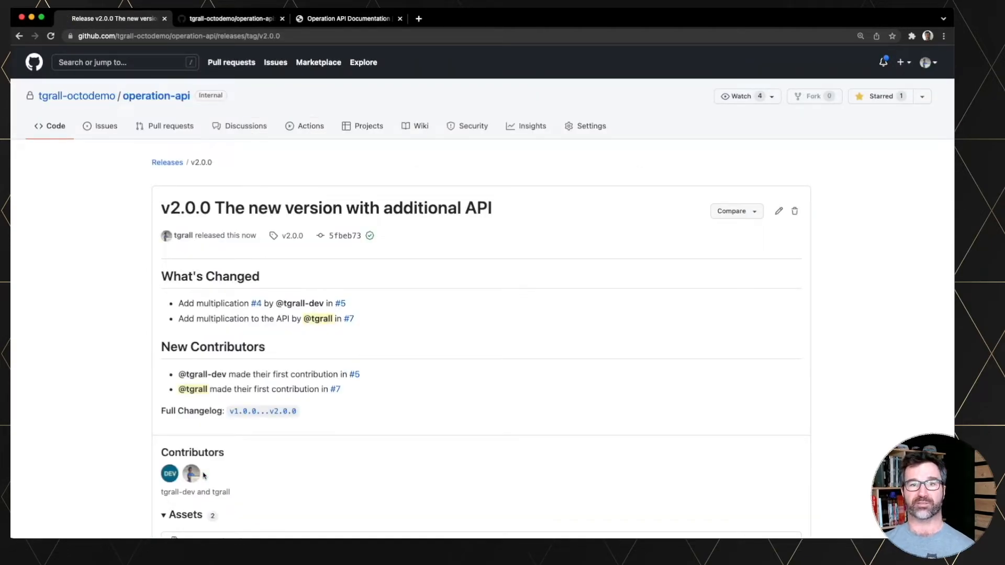
pyautogui.moveTo(284, 250)
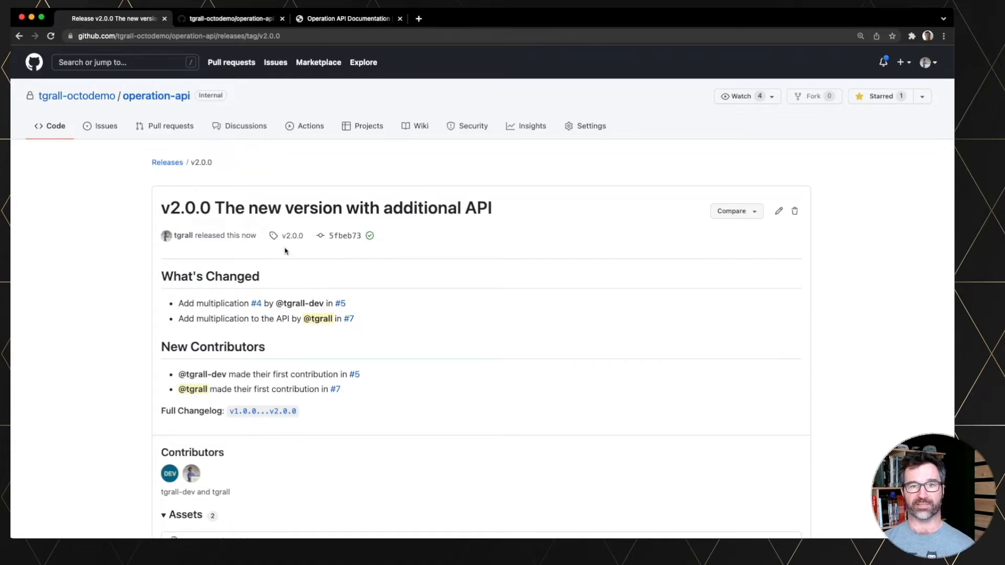
pyautogui.moveTo(310, 126)
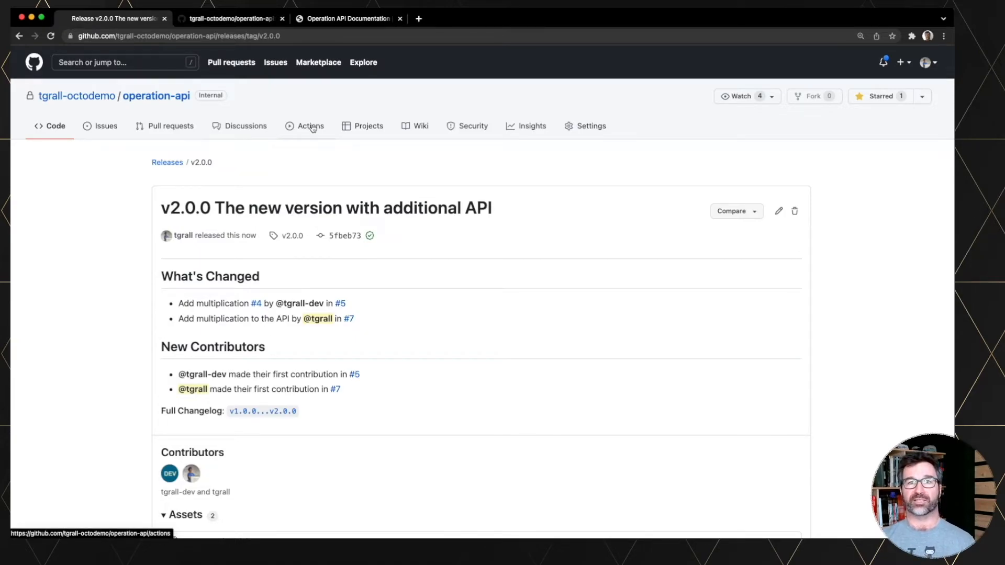
# Step: Review the release-triggered workflow runs and the docs site listing Multiplication and Division, then return to the repo home
pyautogui.click(310, 126)
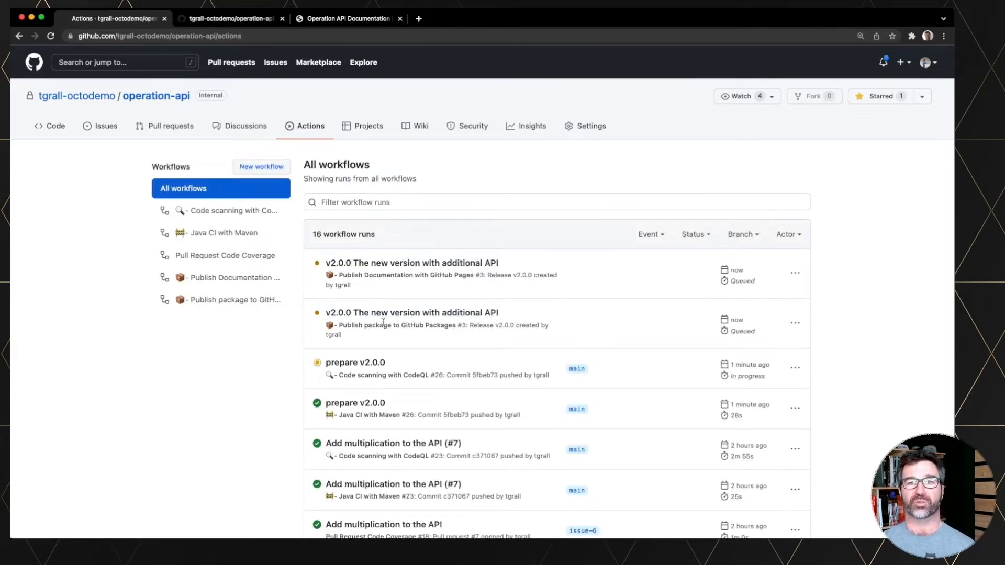
pyautogui.moveTo(484, 340)
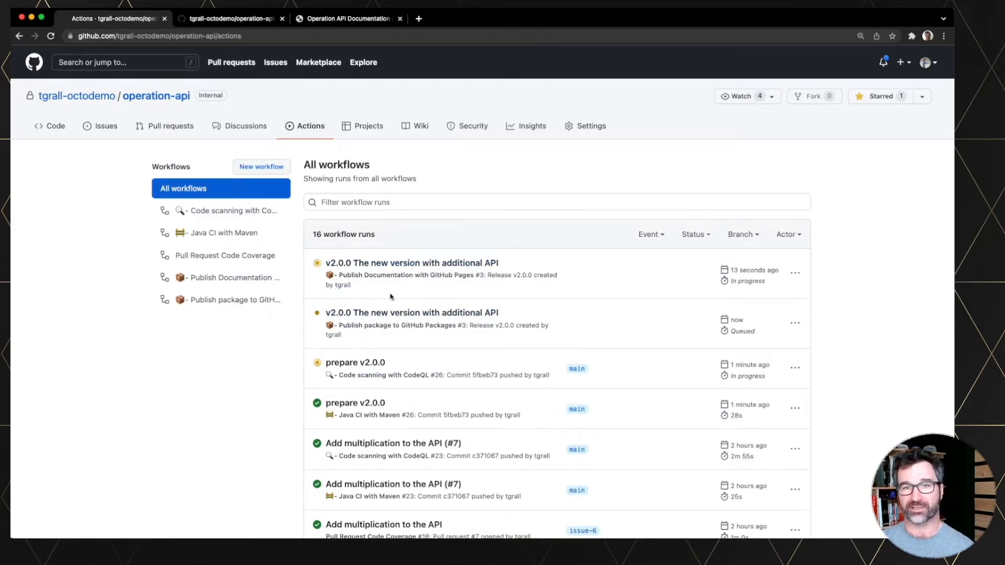
pyautogui.moveTo(411, 263)
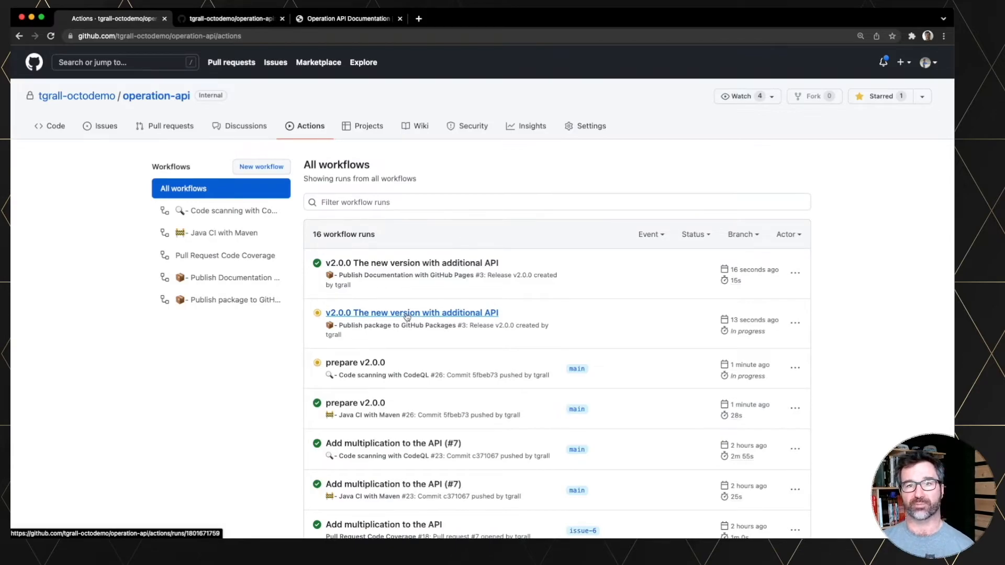
pyautogui.moveTo(237, 199)
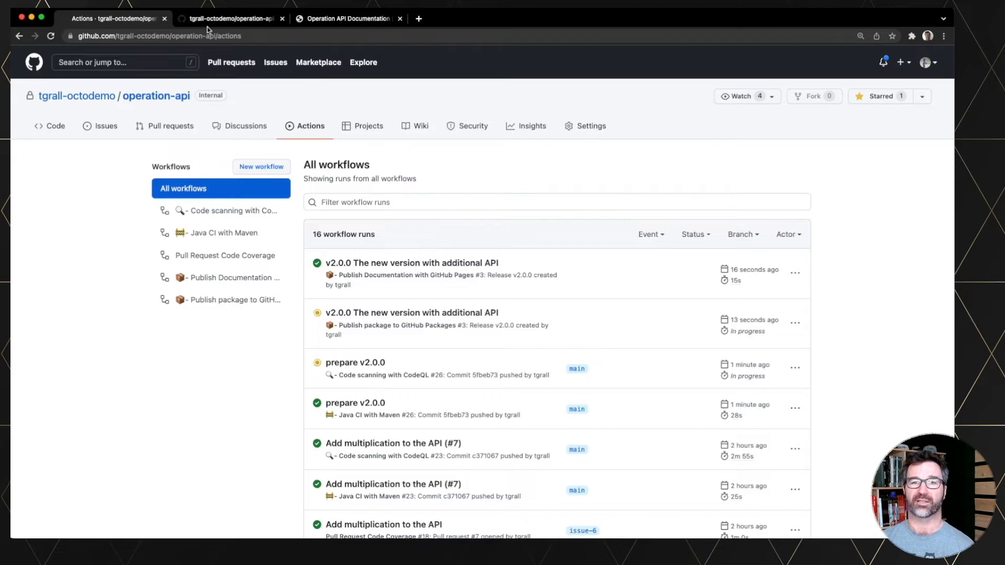
pyautogui.moveTo(228, 17)
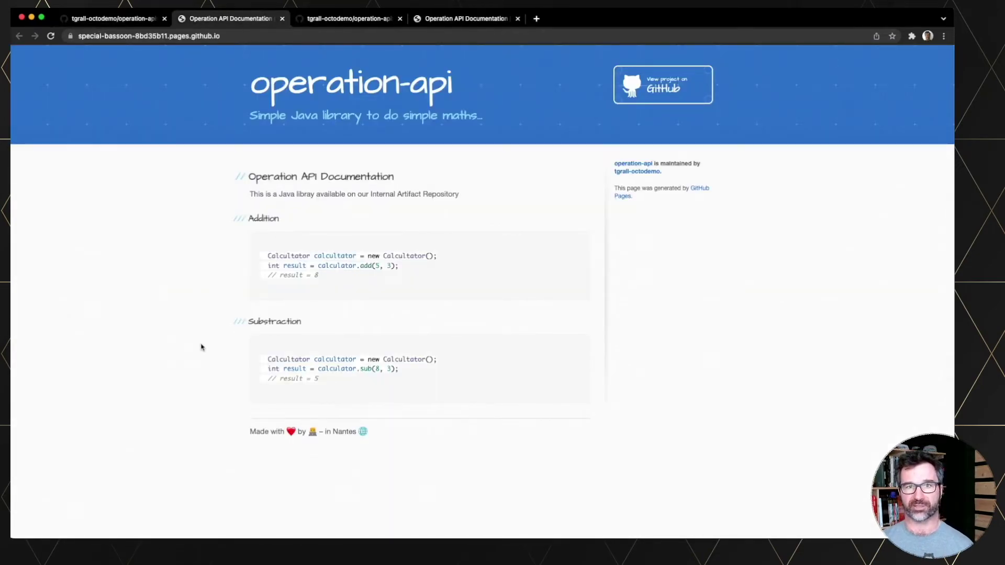
pyautogui.scroll(-3)
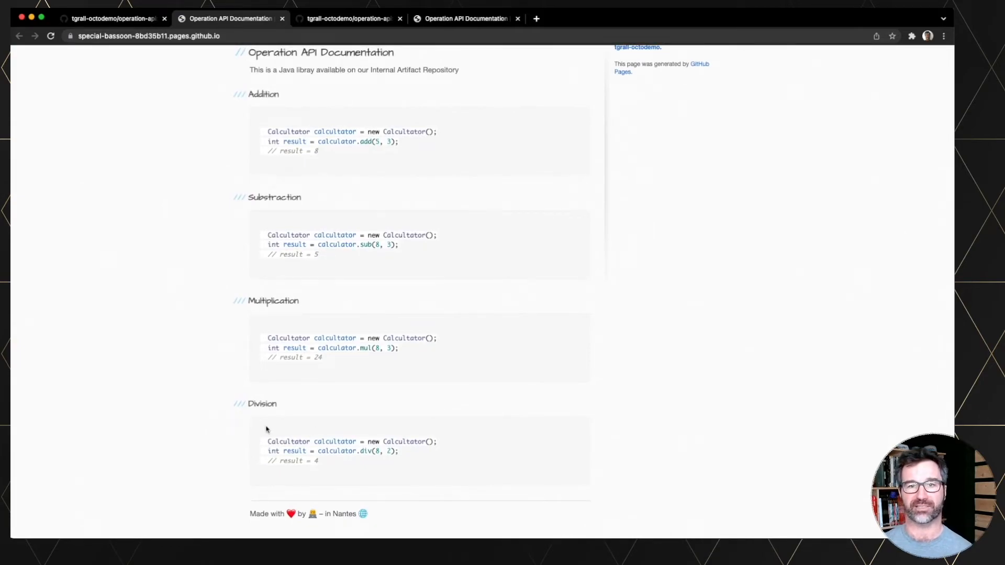
pyautogui.click(112, 18)
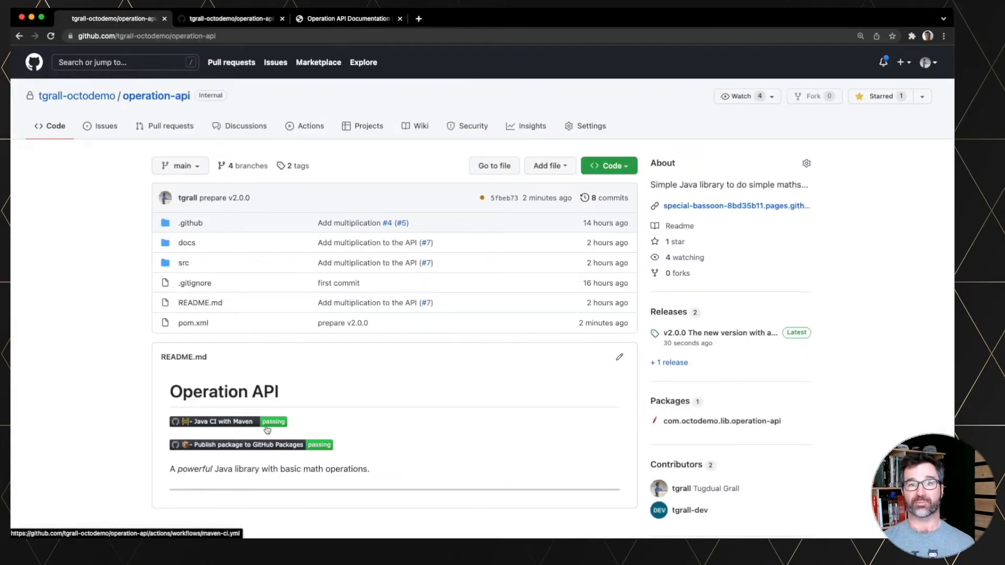
pyautogui.moveTo(761, 449)
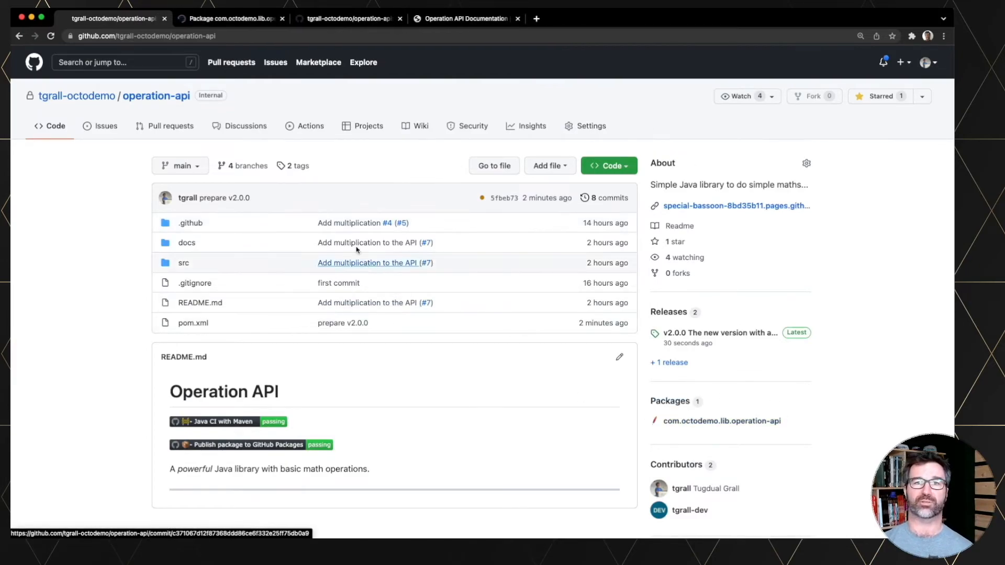
# Step: Confirm the com.octodemo.lib.operation-api package shows 2.0.0 as latest alongside 1.0.0
pyautogui.click(721, 420)
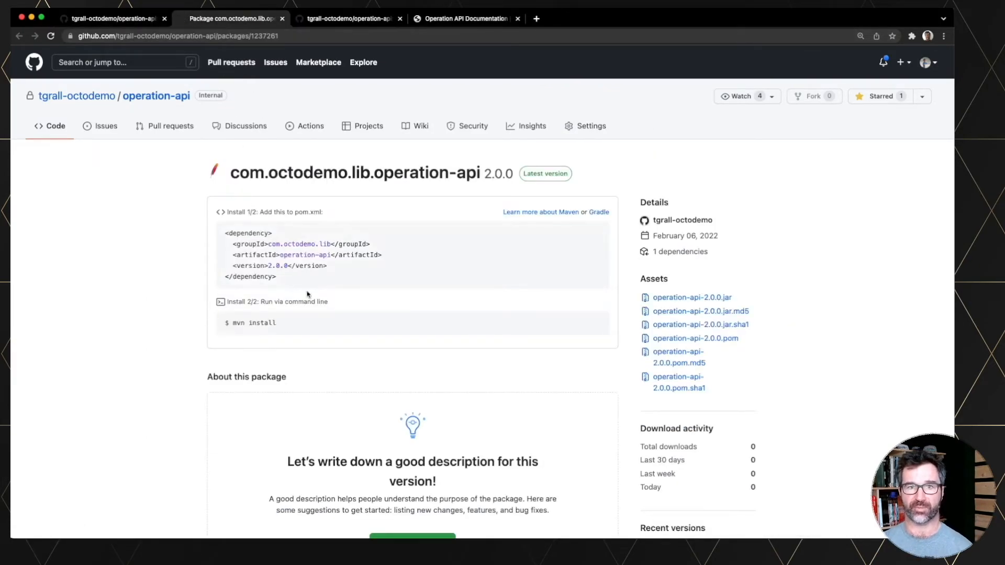
pyautogui.scroll(-3)
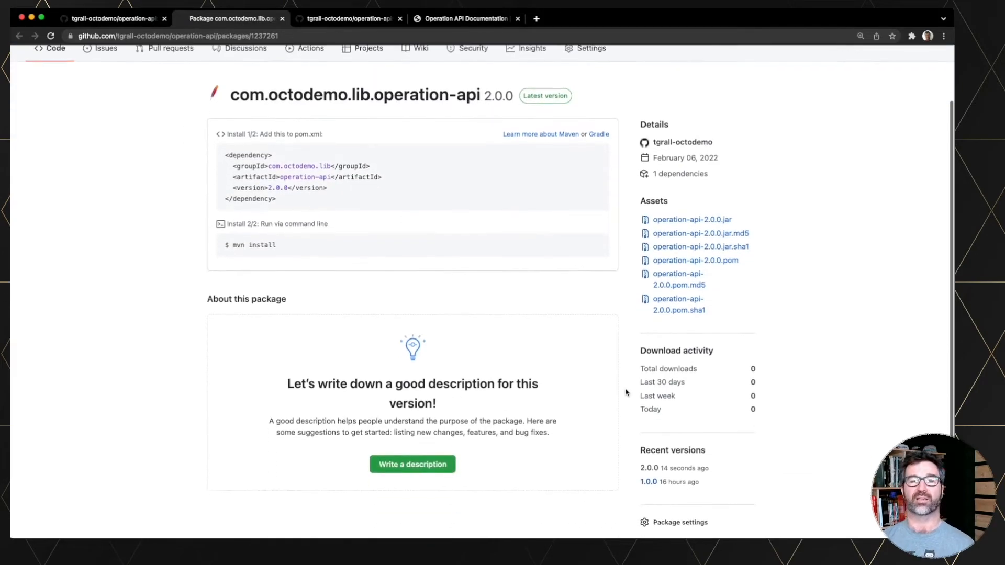
pyautogui.scroll(3)
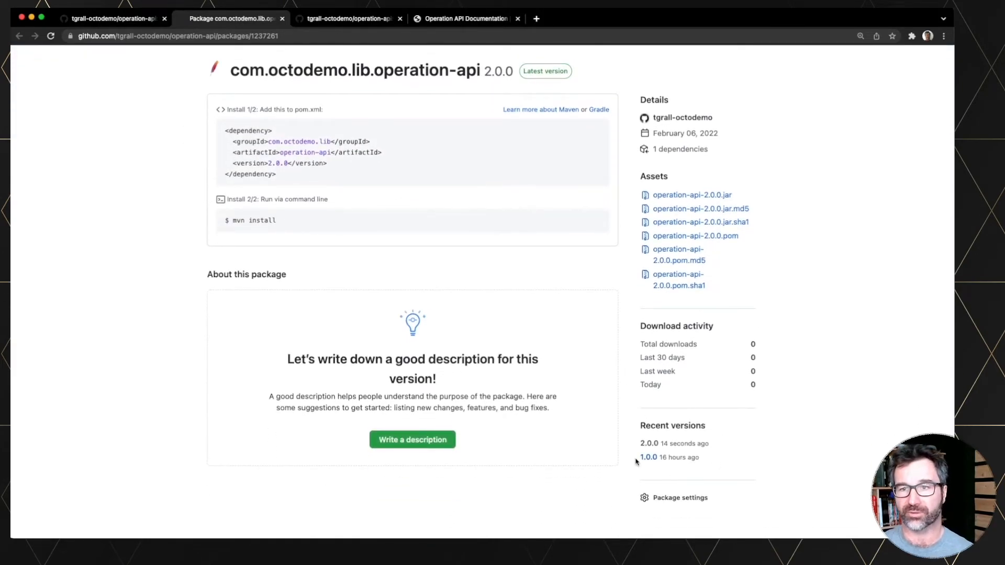
pyautogui.scroll(3)
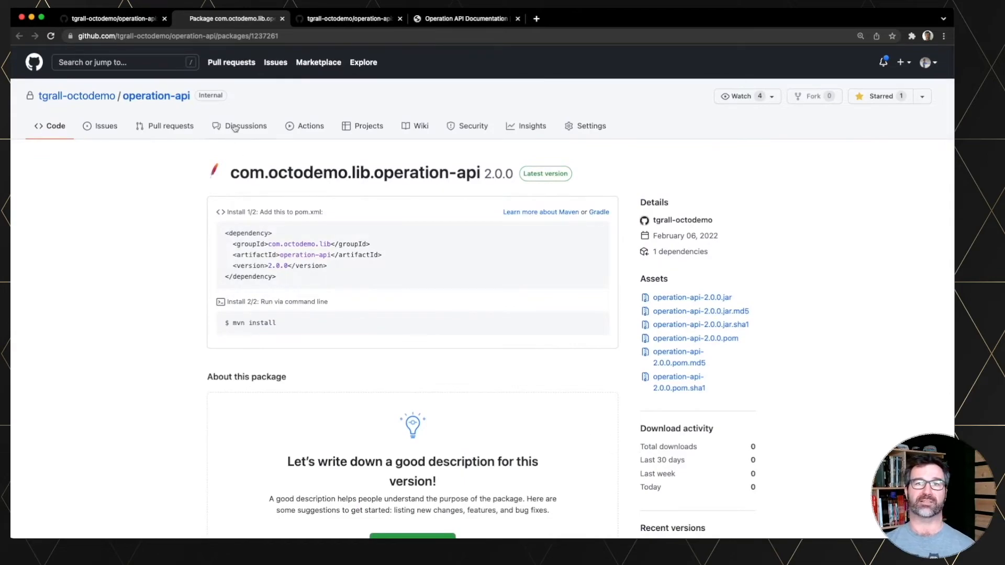
# Step: Pin the v2.0.0 announcement discussion with a chosen card pattern beside the v1.0.0 and welcome posts
pyautogui.click(245, 125)
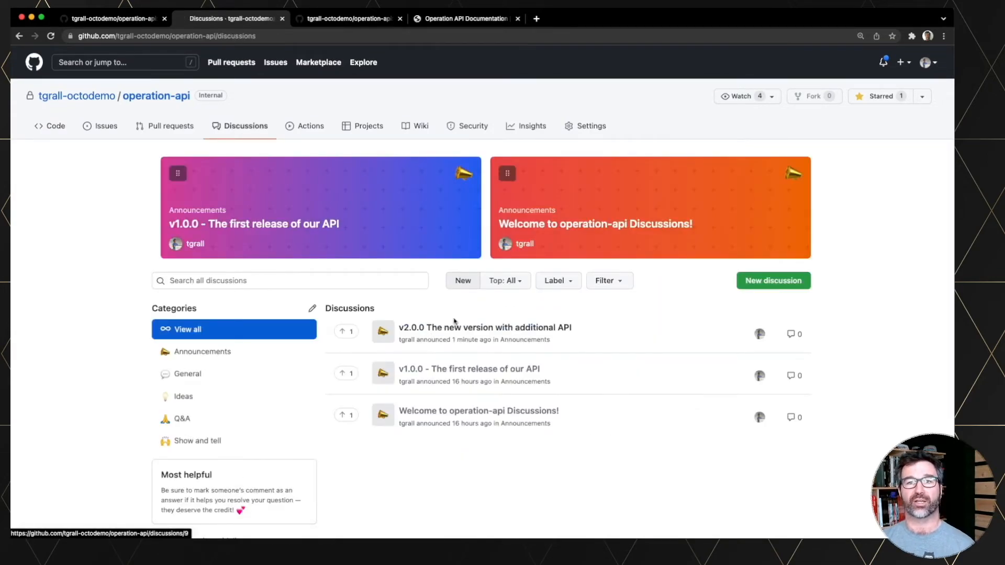
pyautogui.moveTo(423, 318)
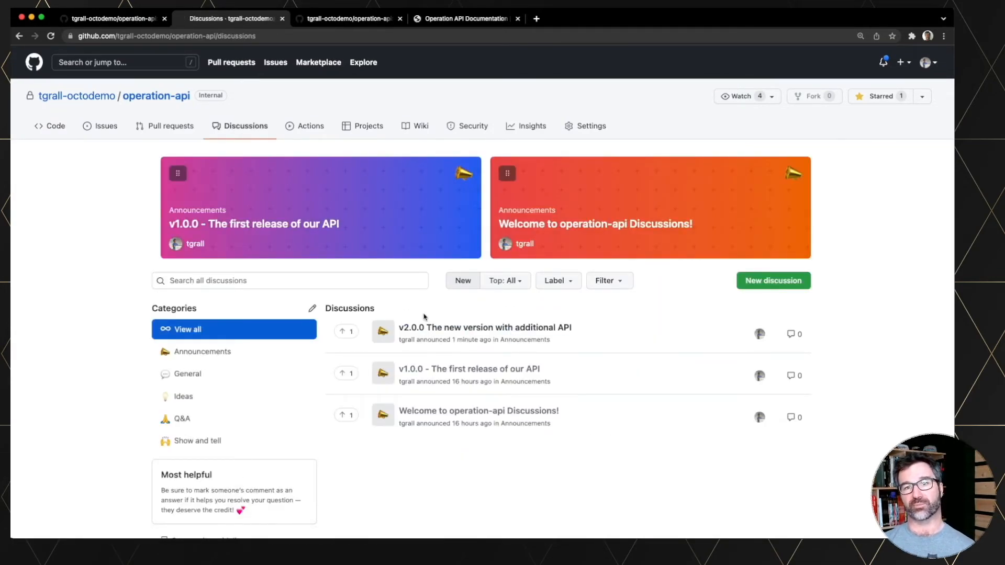
pyautogui.moveTo(484, 328)
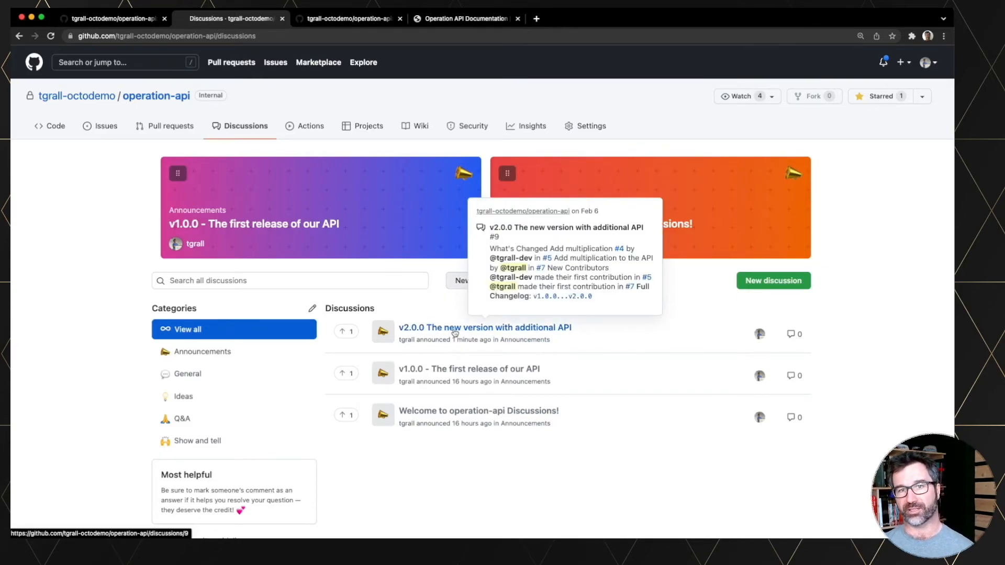
pyautogui.click(484, 328)
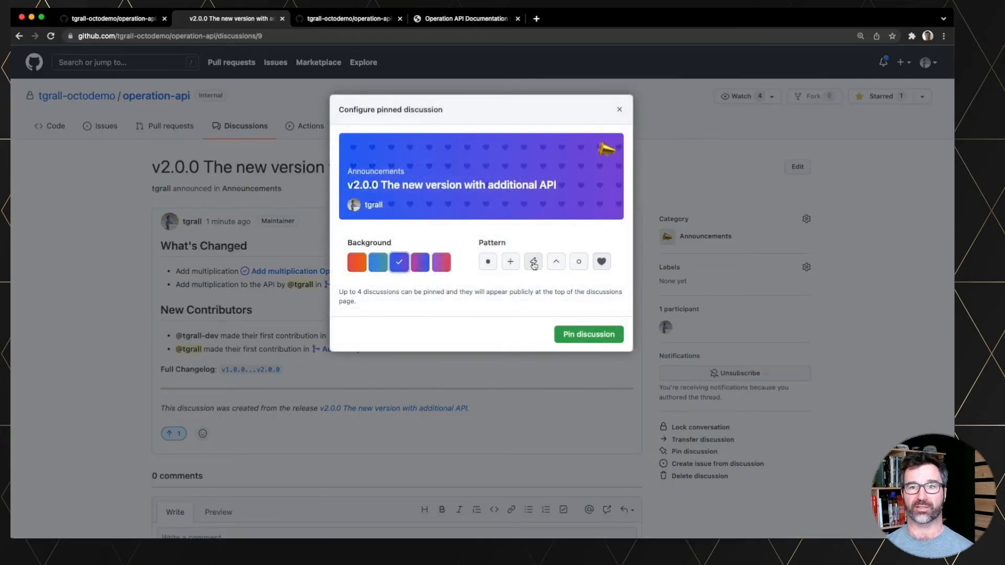
pyautogui.click(533, 262)
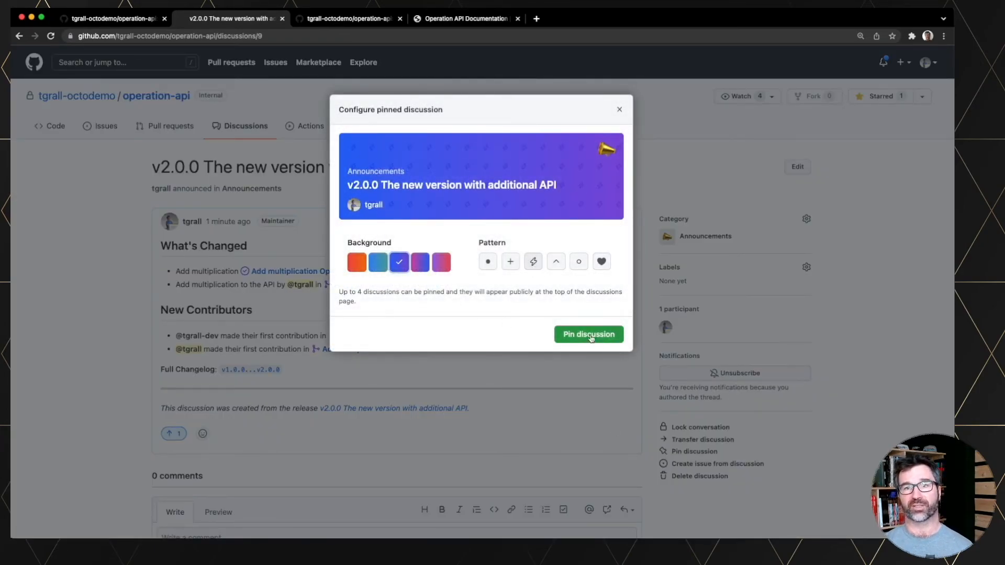
pyautogui.click(587, 334)
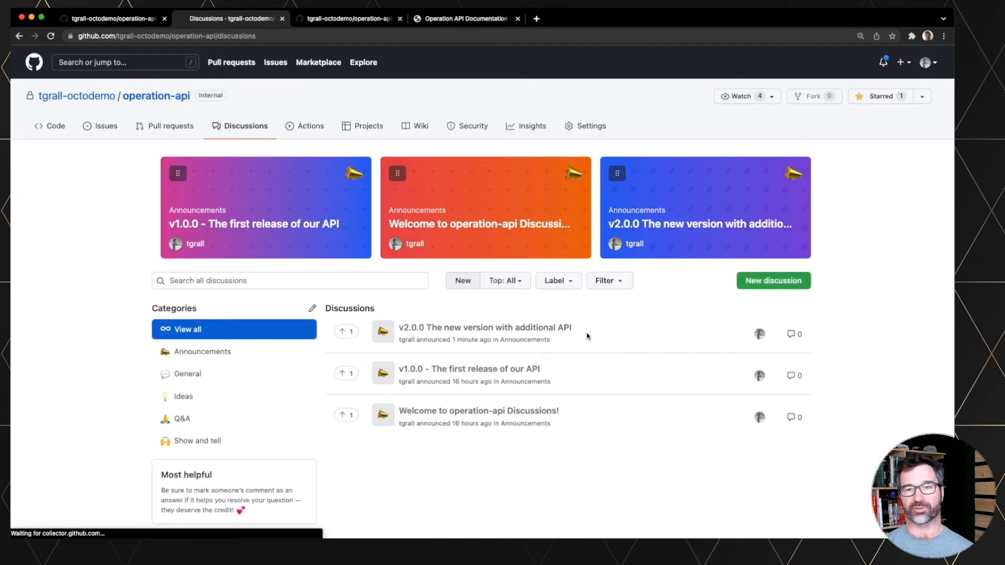